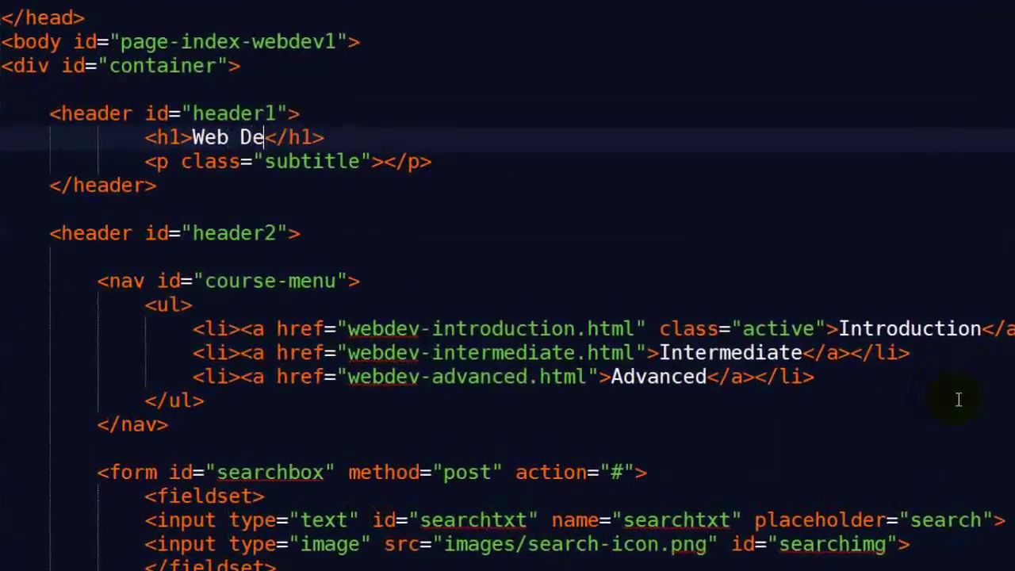
# - Bring up responsive-video.html in Notepad++, showing its viewport meta tag and style block
pyautogui.write('velopment')
pyautogui.click(289, 162)
pyautogui.write('Six Minutes. Smarter.')
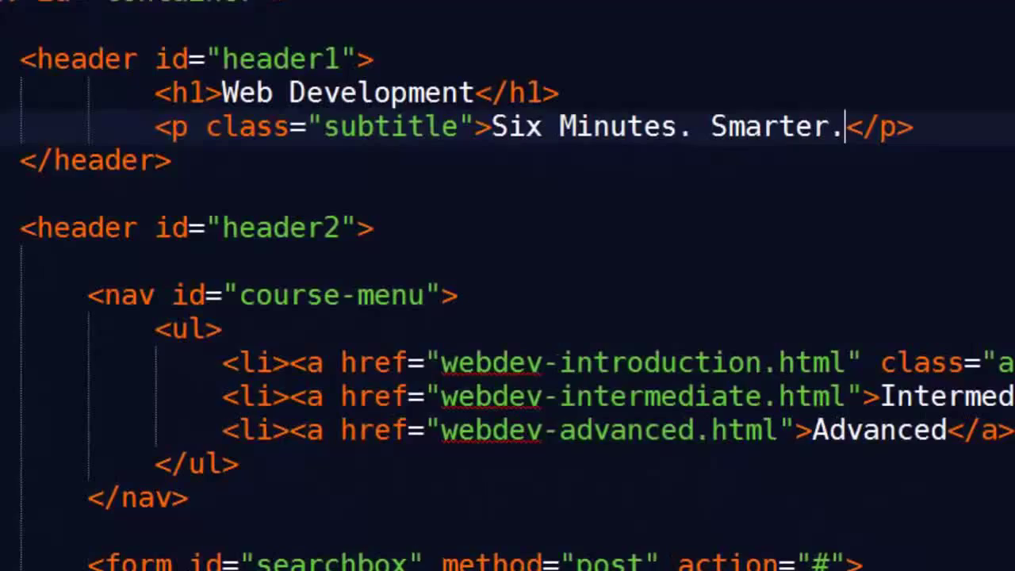
pyautogui.click(644, 73)
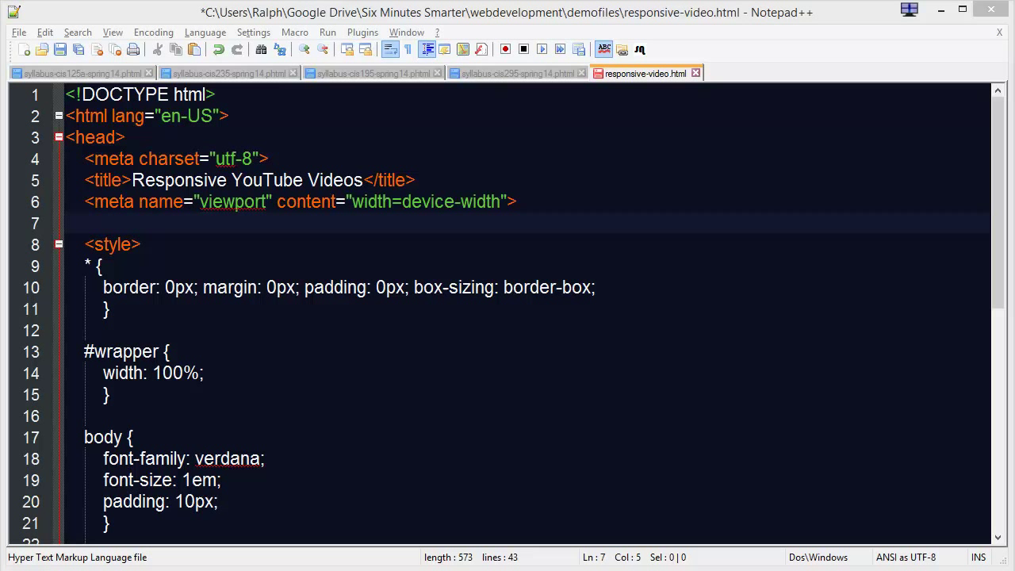
pyautogui.moveTo(624, 512)
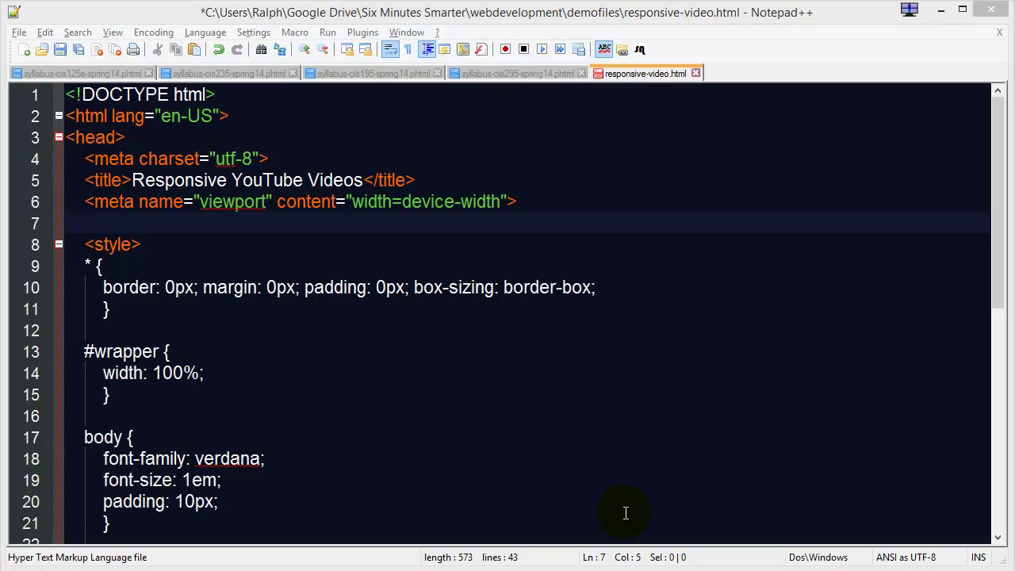
# - Leave Notepad++ for Firefox and show the YouTube channel's Videos page
pyautogui.click(203, 372)
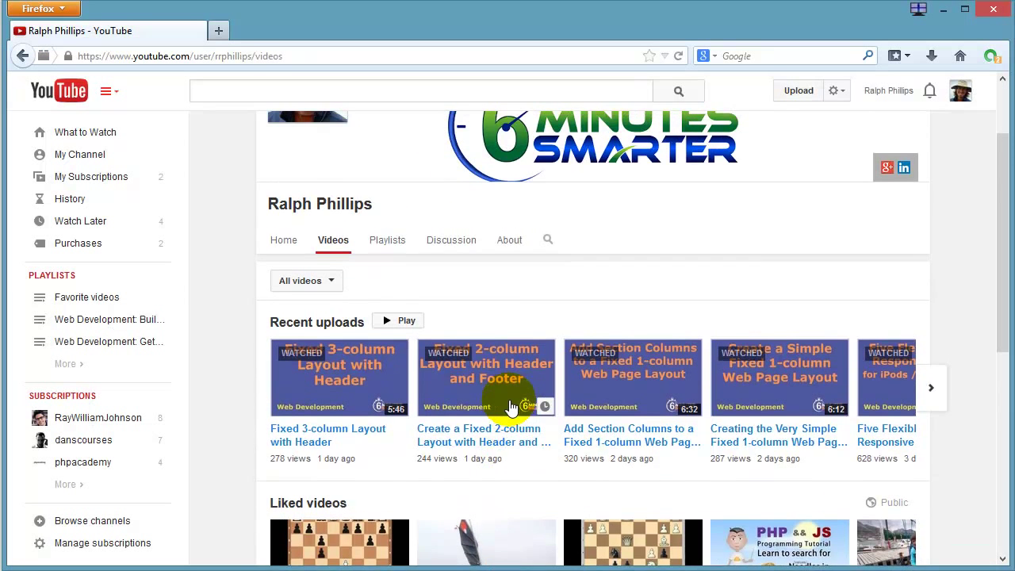
# - Reveal the 560×315 iframe embed code for 'Creating the Very Simple Fixed 1-column Web Page Layout'
pyautogui.scroll(-3)
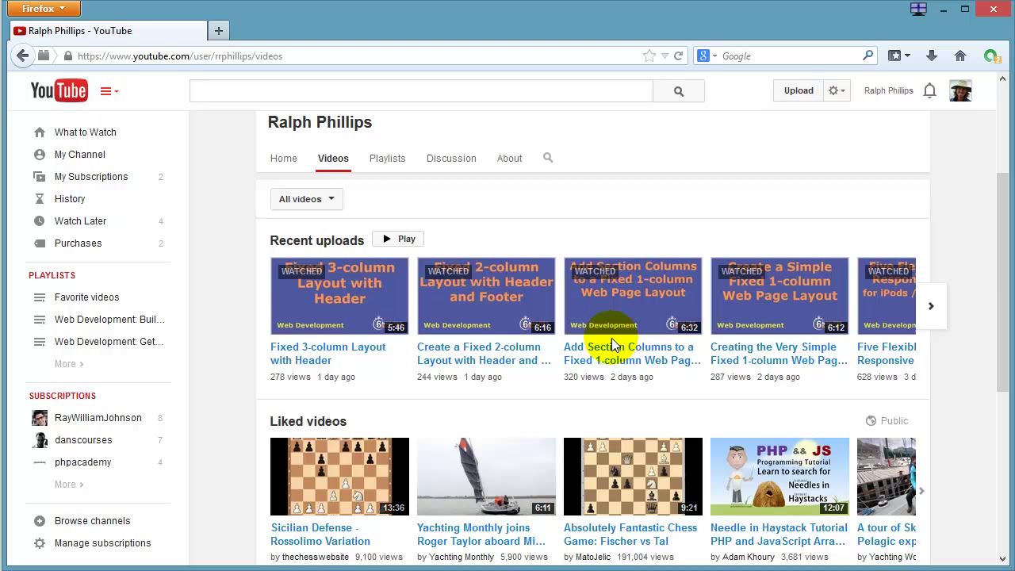
pyautogui.moveTo(761, 343)
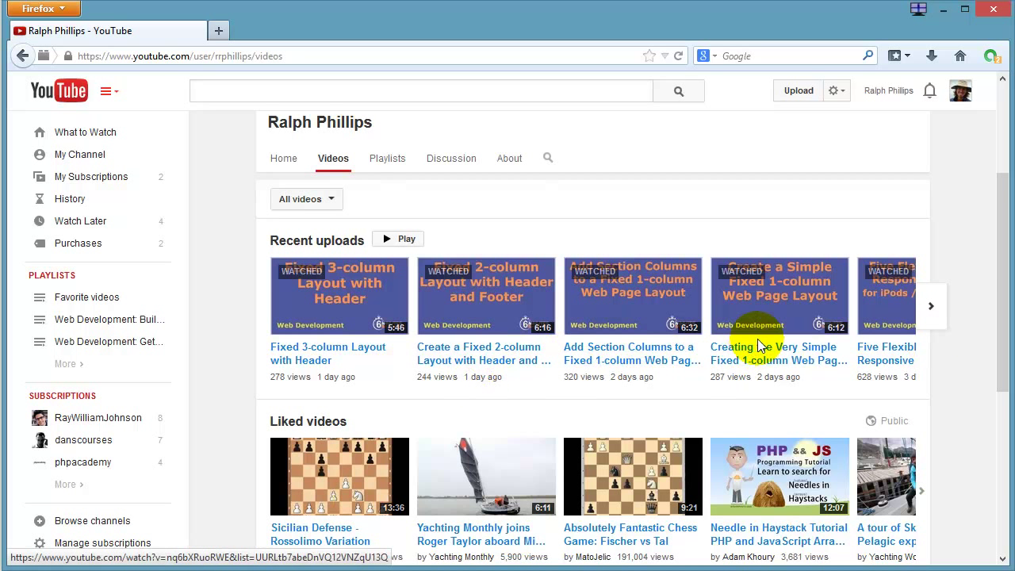
pyautogui.click(755, 352)
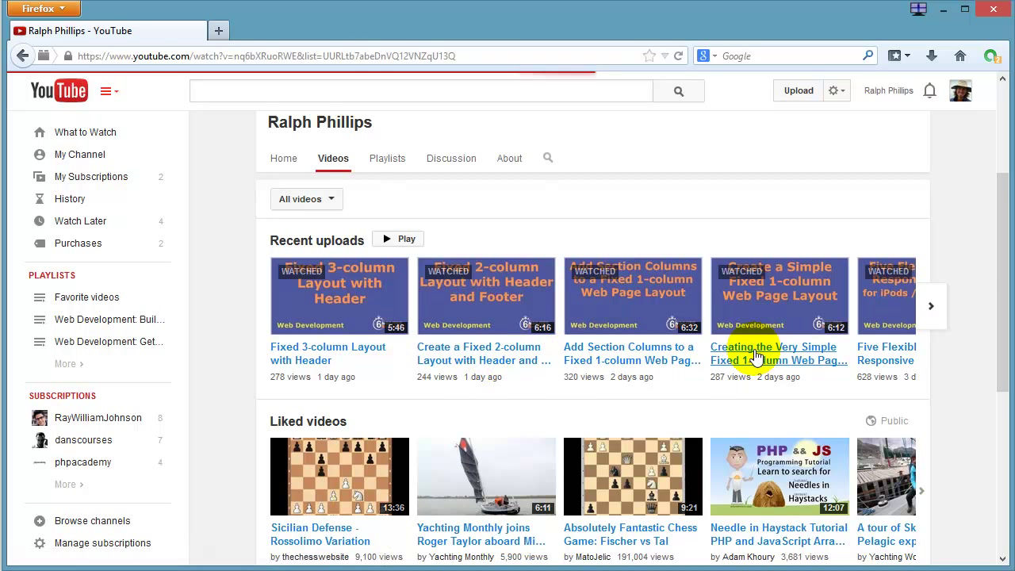
pyautogui.click(775, 353)
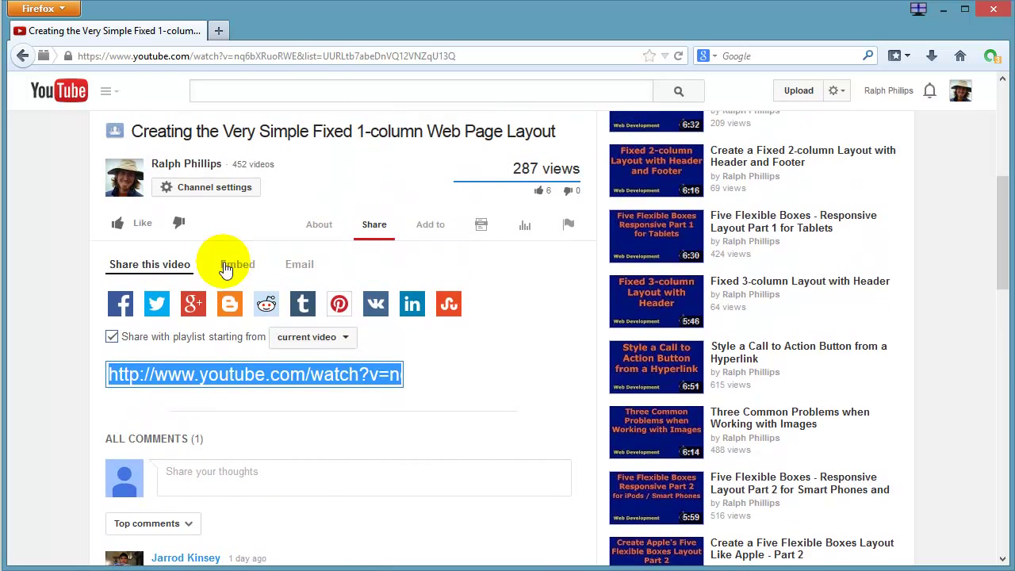
pyautogui.click(237, 264)
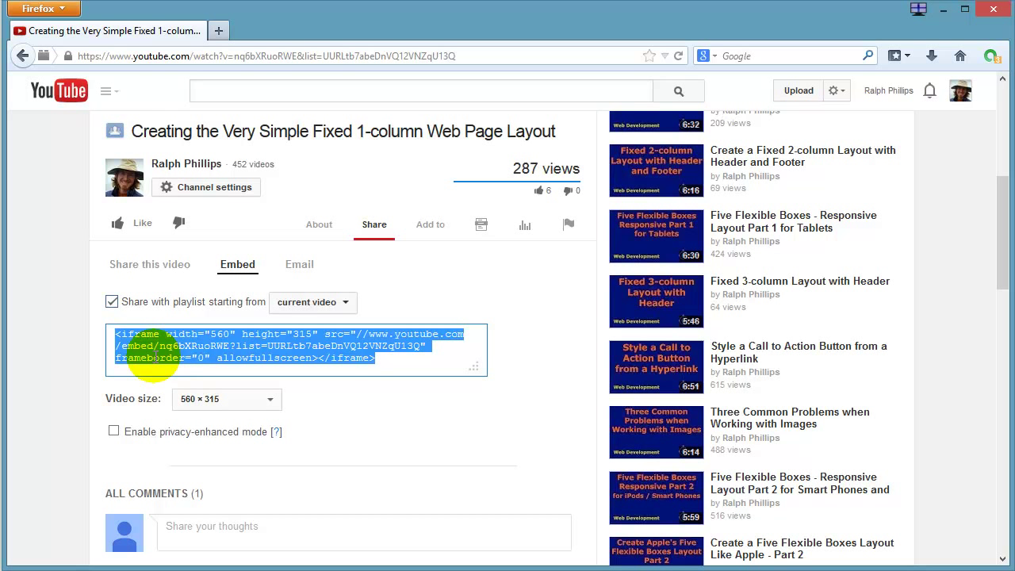
pyautogui.moveTo(108, 338)
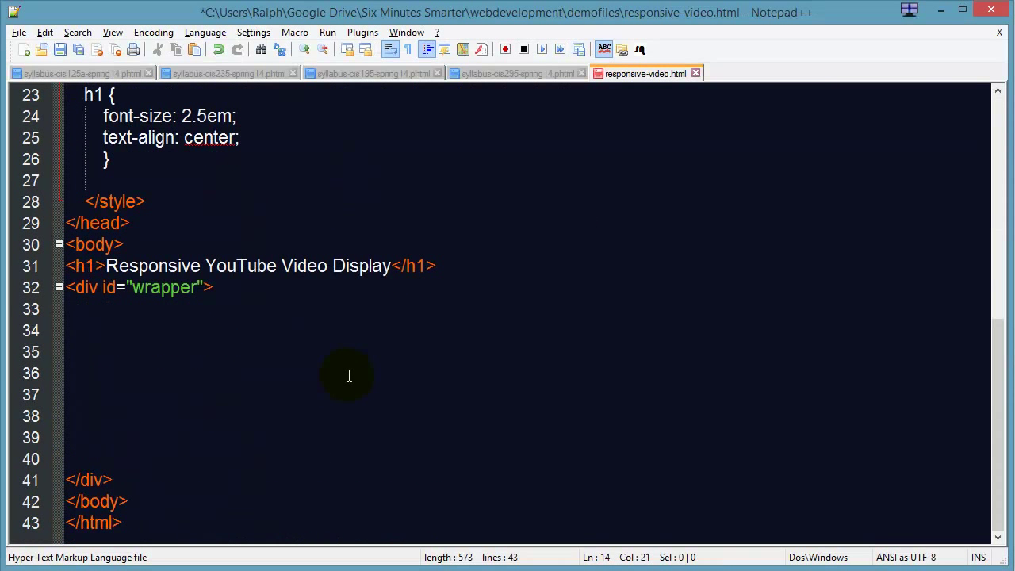
# - Paste the YouTube iframe into the wrapper div with an http: src, removing width and height
pyautogui.write('<iframe width="560" height="315" src="//www.youtube.com/embed/nq6bXRuoRWE?list=UURLtb7abeDnVQ12VNZqU13Q" frameborder="0" allowfullscreen></iframe>')
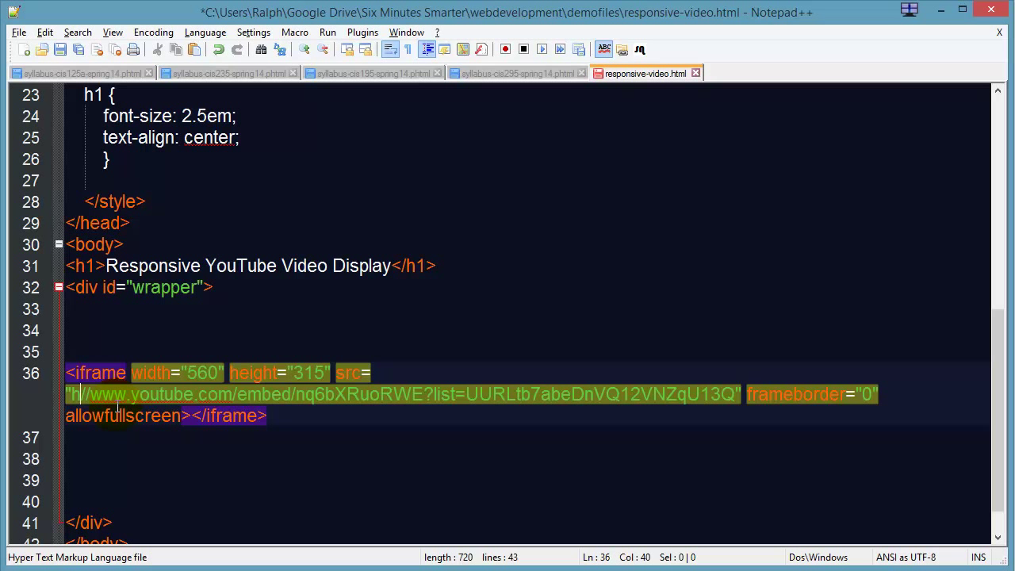
pyautogui.write('http:')
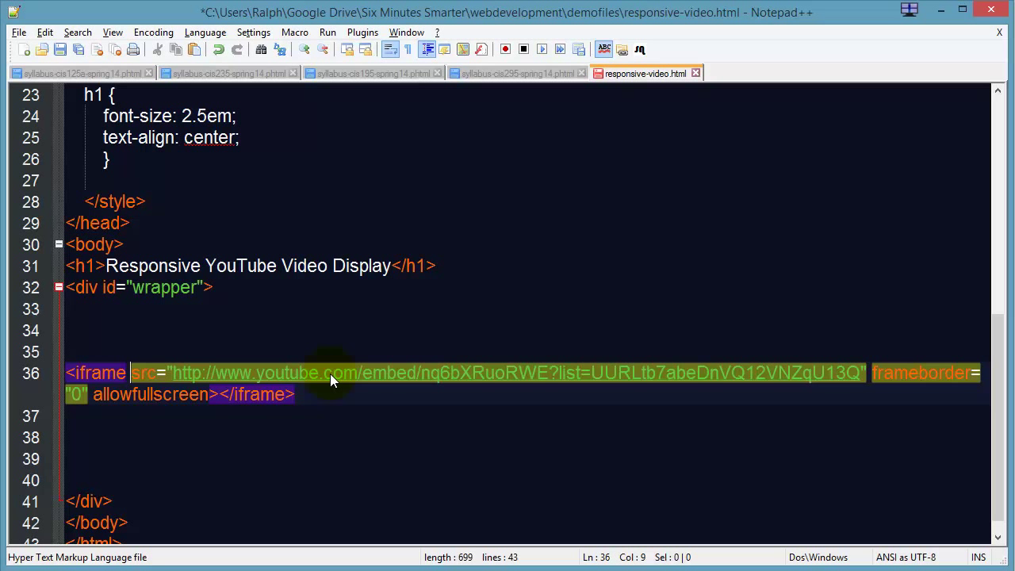
pyautogui.click(327, 394)
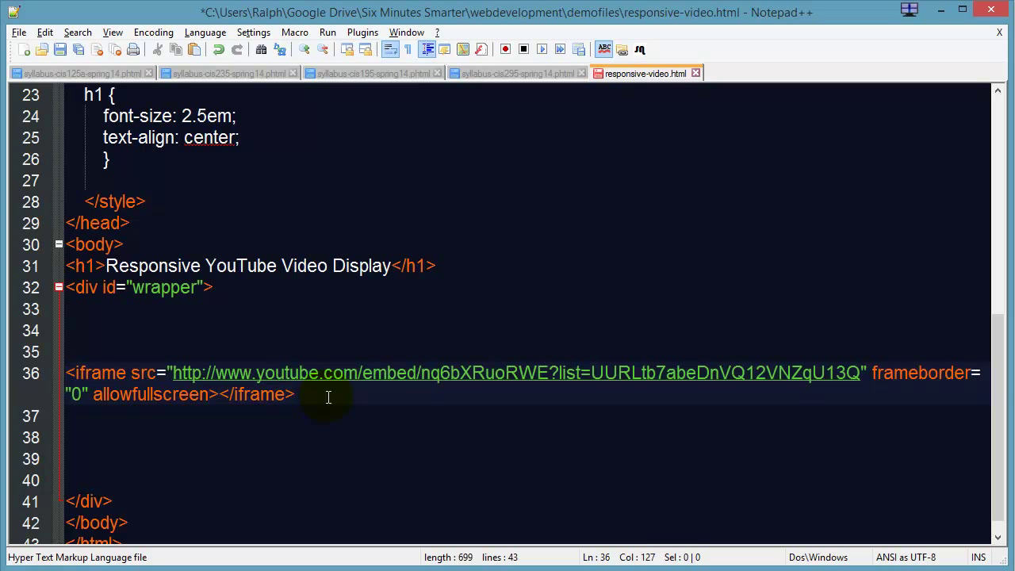
pyautogui.moveTo(87, 373)
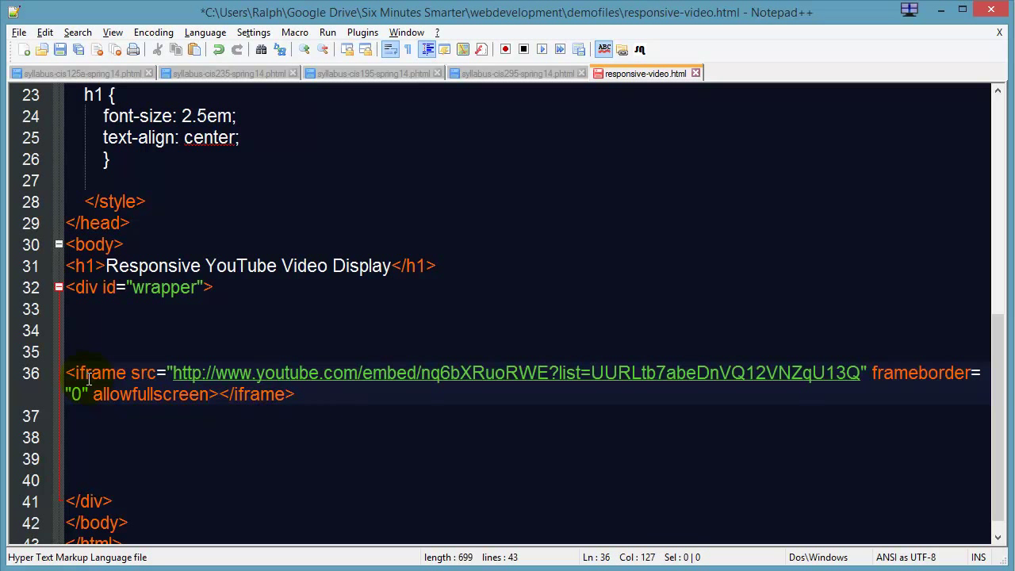
pyautogui.moveTo(150, 393)
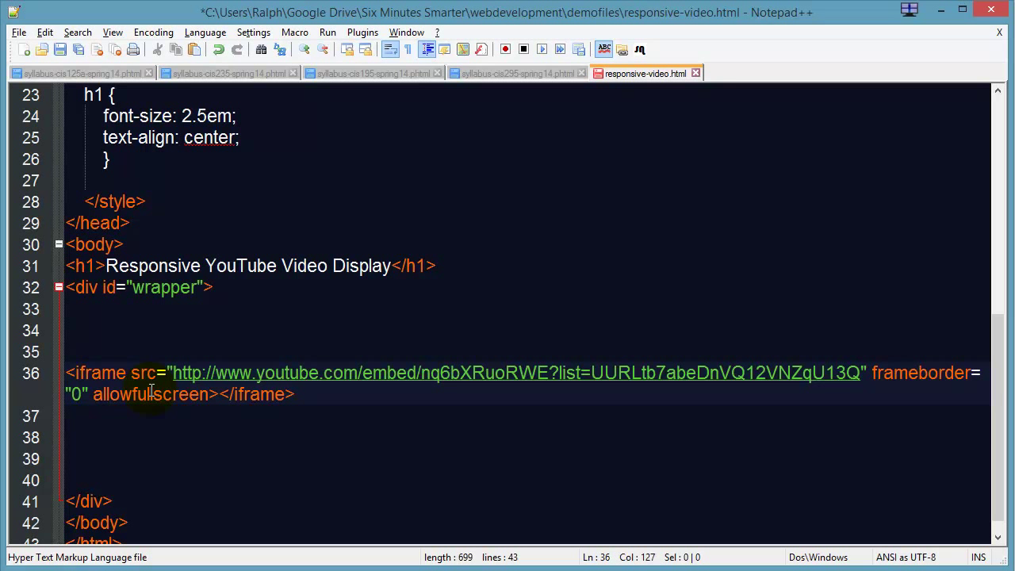
pyautogui.moveTo(709, 384)
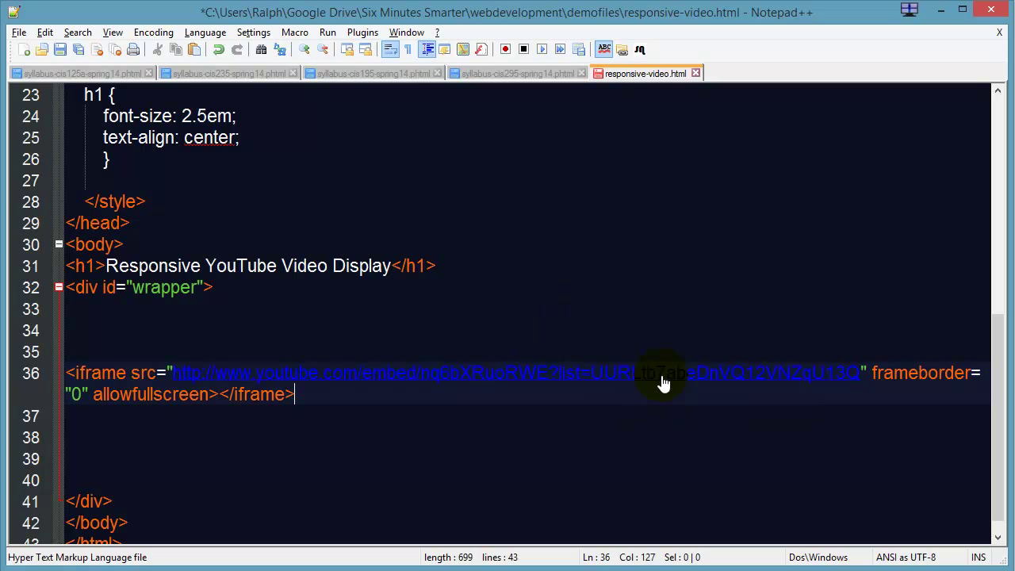
pyautogui.moveTo(593, 374)
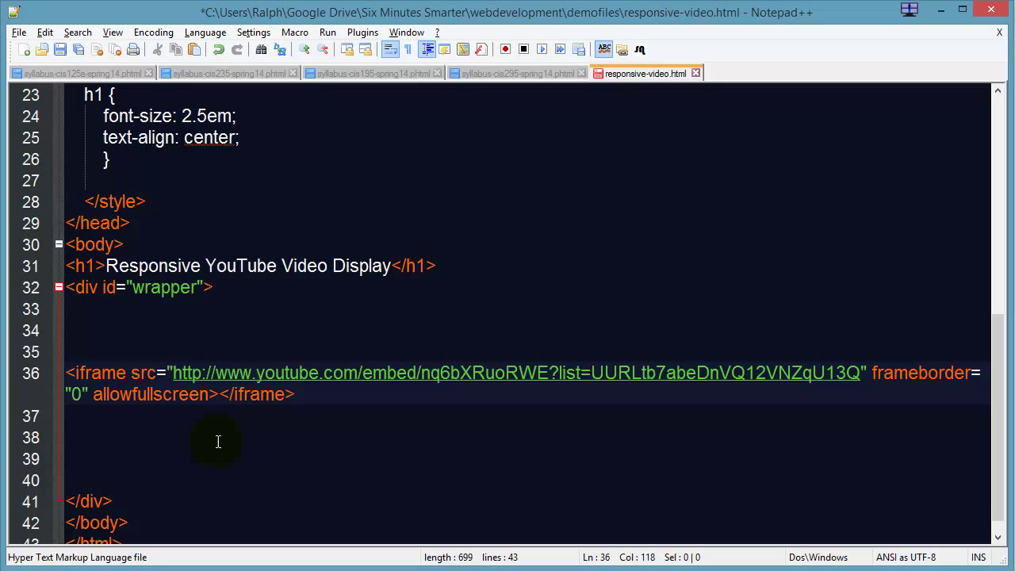
pyautogui.scroll(-3)
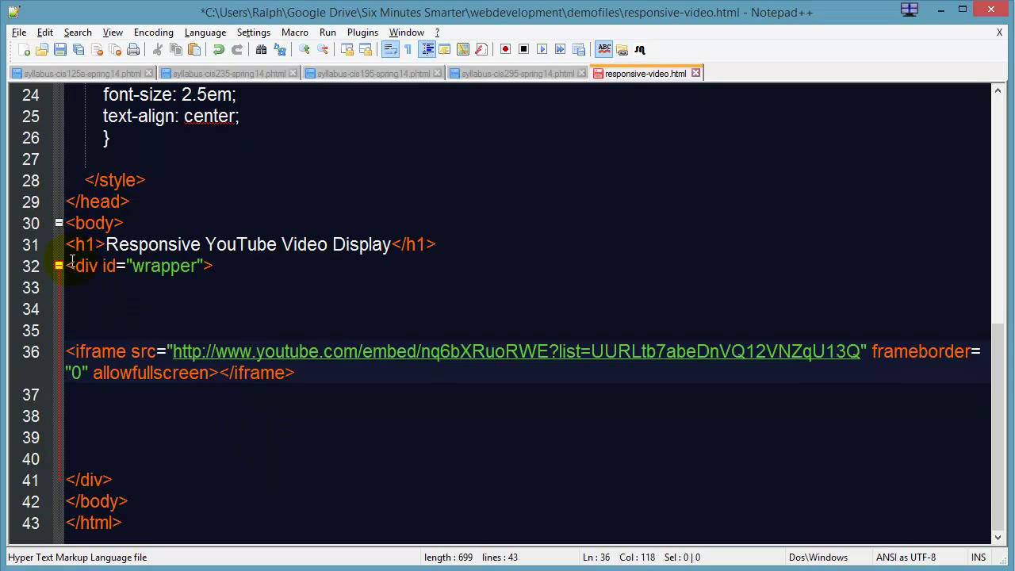
# - Move the <div id="wrapper"> opening tag to the line right after <body>
pyautogui.tripleClick(139, 265)
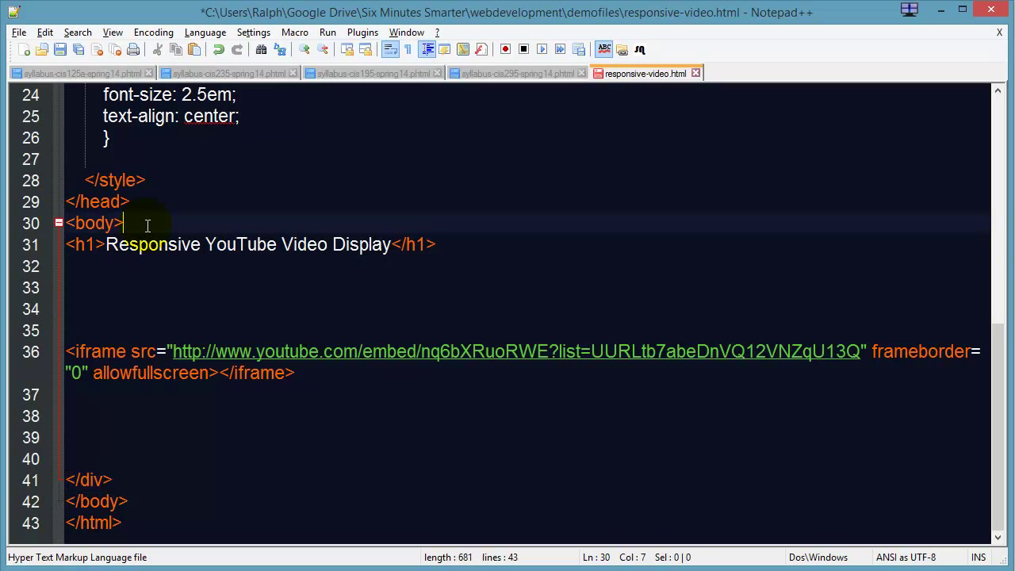
pyautogui.press('Enter')
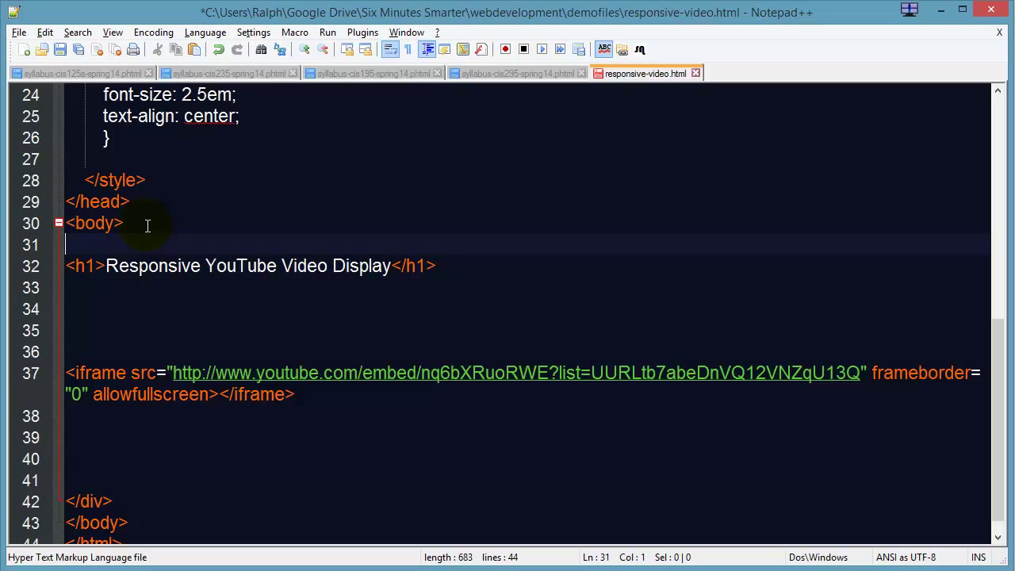
pyautogui.write('<div id="wrapper">')
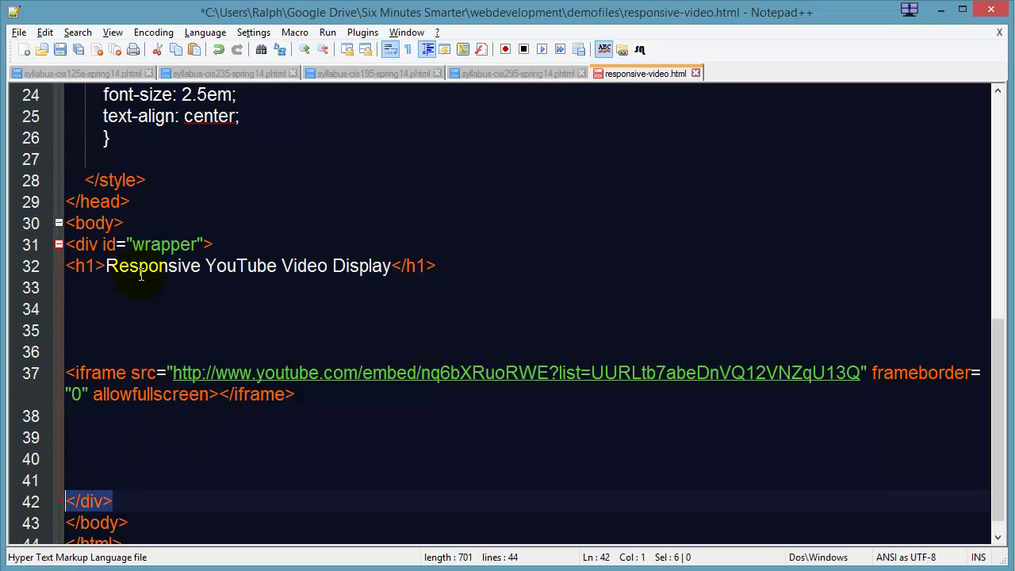
pyautogui.moveTo(118, 301)
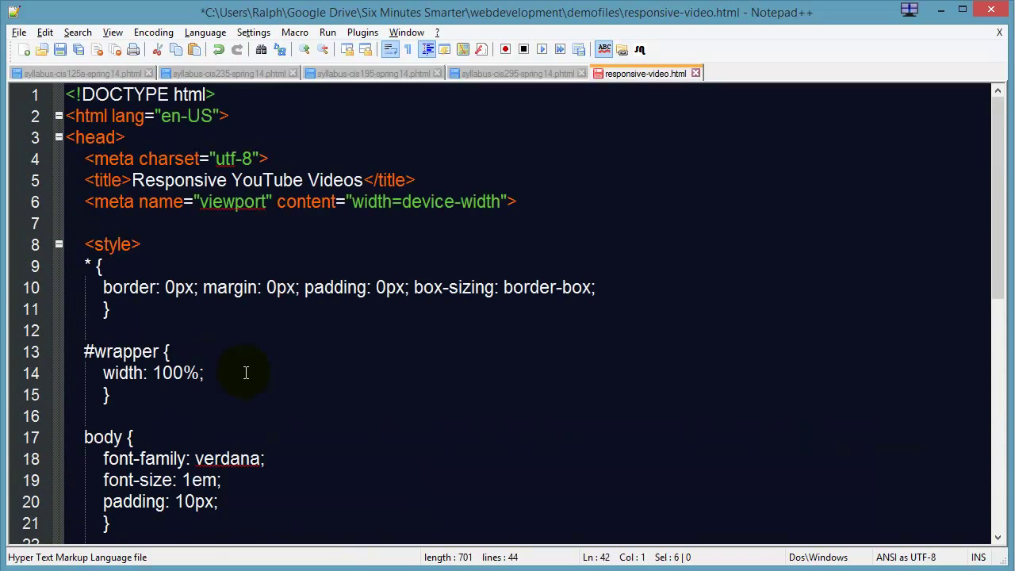
pyautogui.moveTo(250, 370)
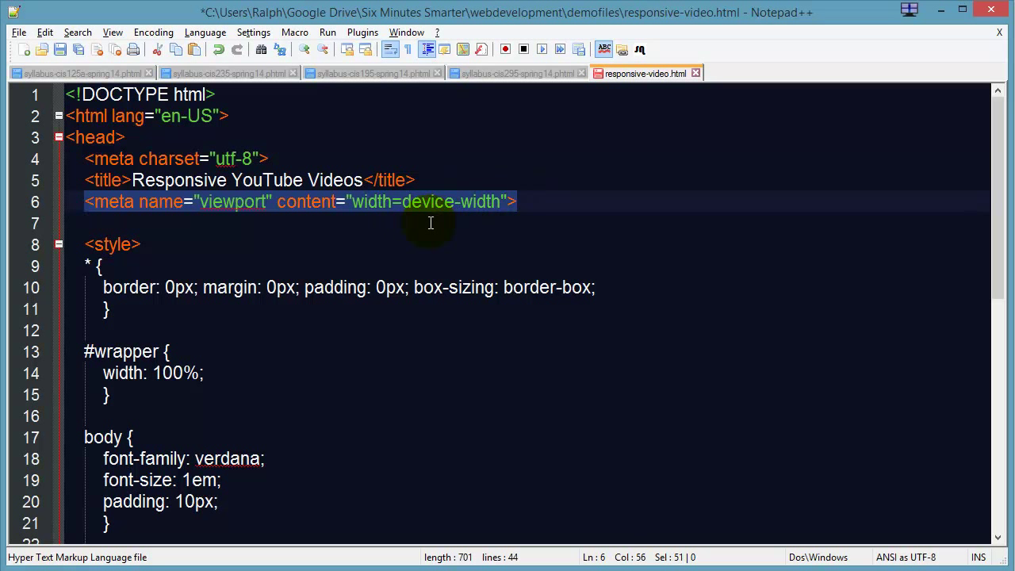
pyautogui.moveTo(507, 212)
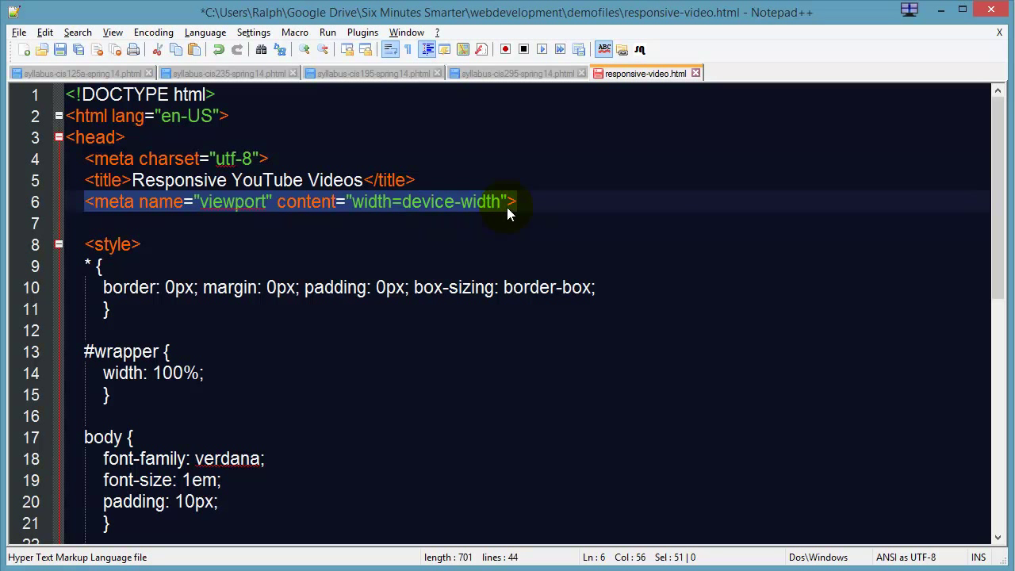
# - Add a #wrapper rule with width: 100% and review the body markup below
pyautogui.click(519, 201)
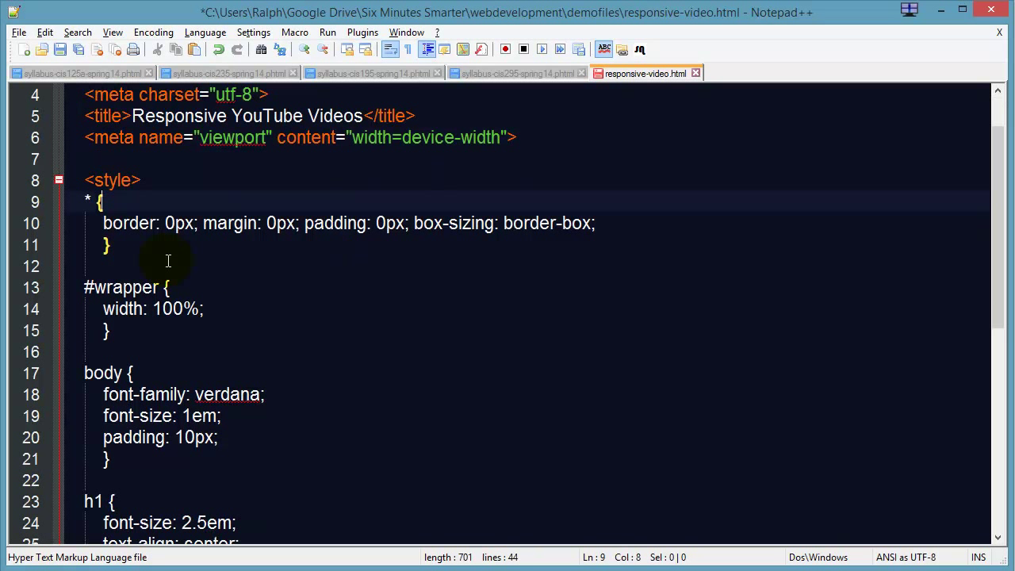
pyautogui.moveTo(101, 201); pyautogui.dragTo(109, 244)
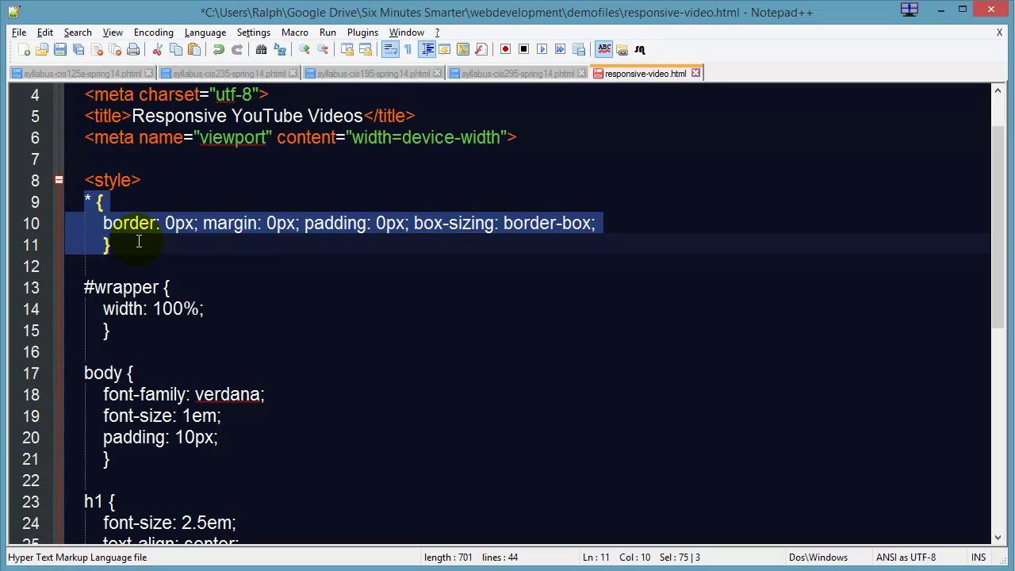
pyautogui.click(127, 244)
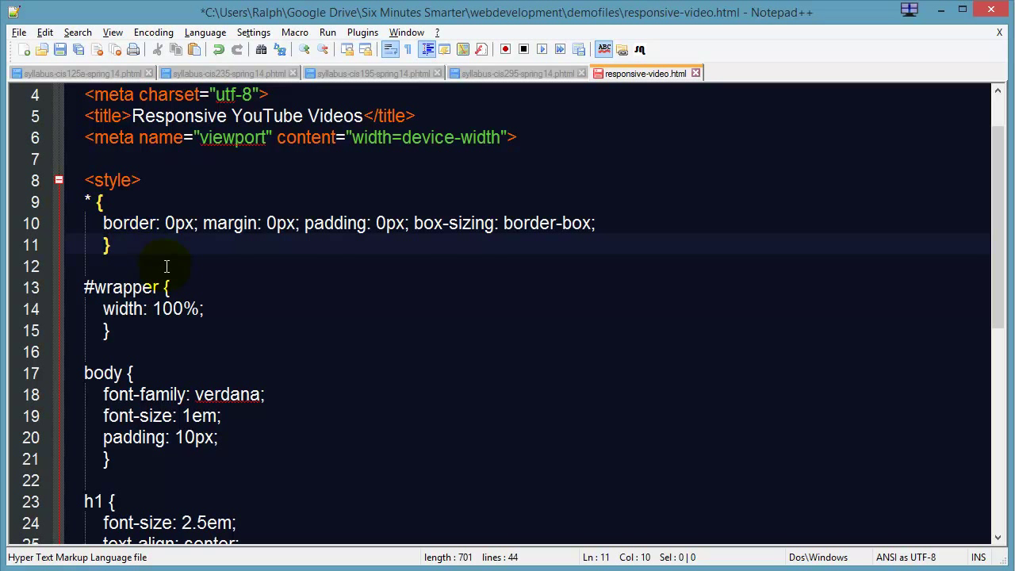
pyautogui.scroll(-3)
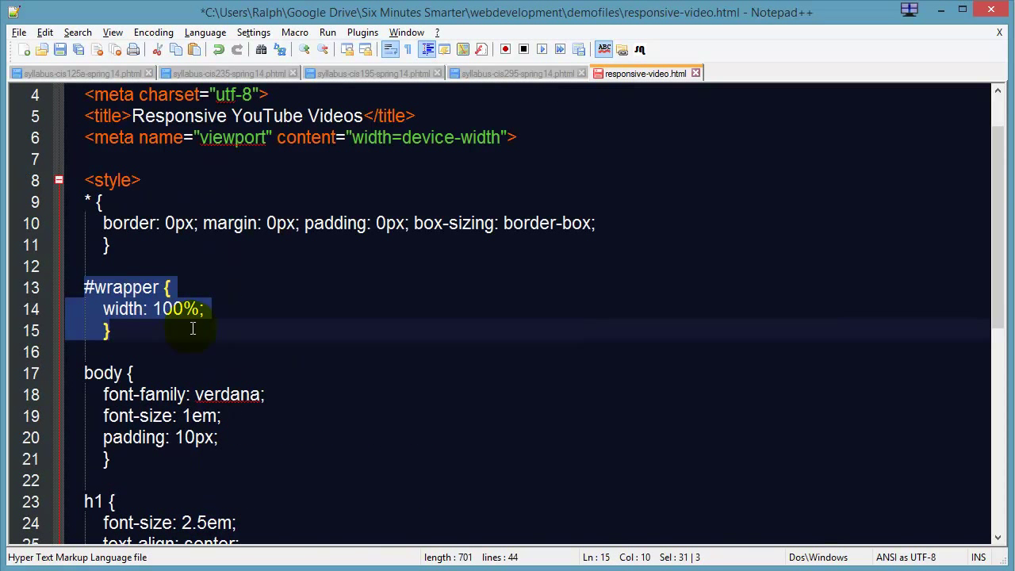
pyautogui.moveTo(179, 331)
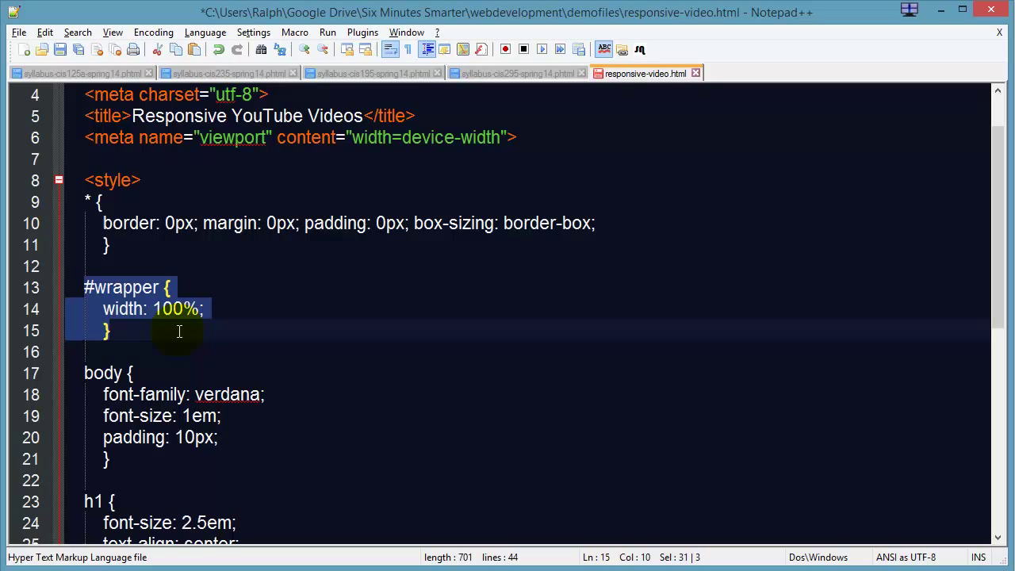
pyautogui.moveTo(278, 332)
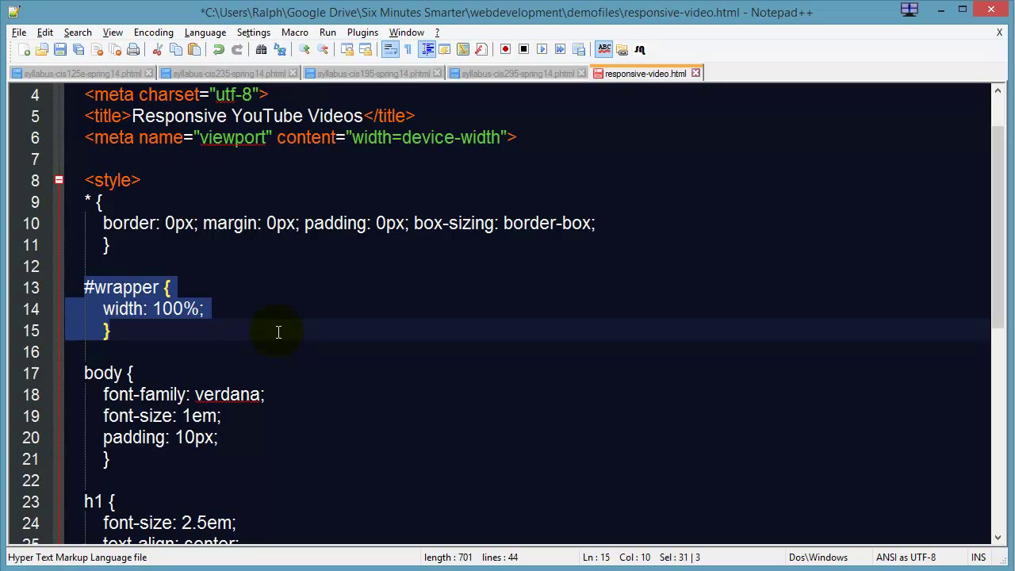
pyautogui.moveTo(303, 355)
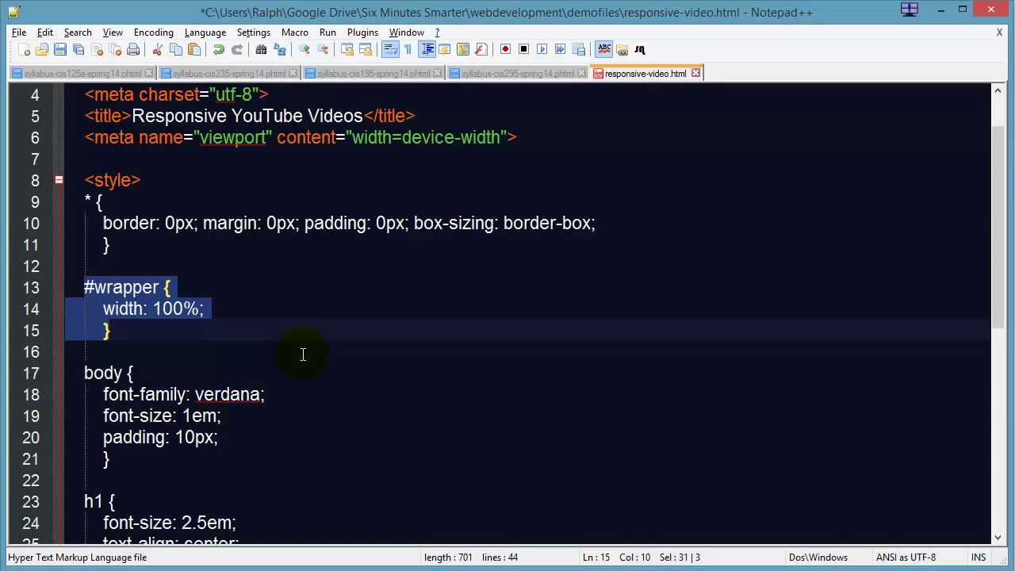
pyautogui.scroll(-3)
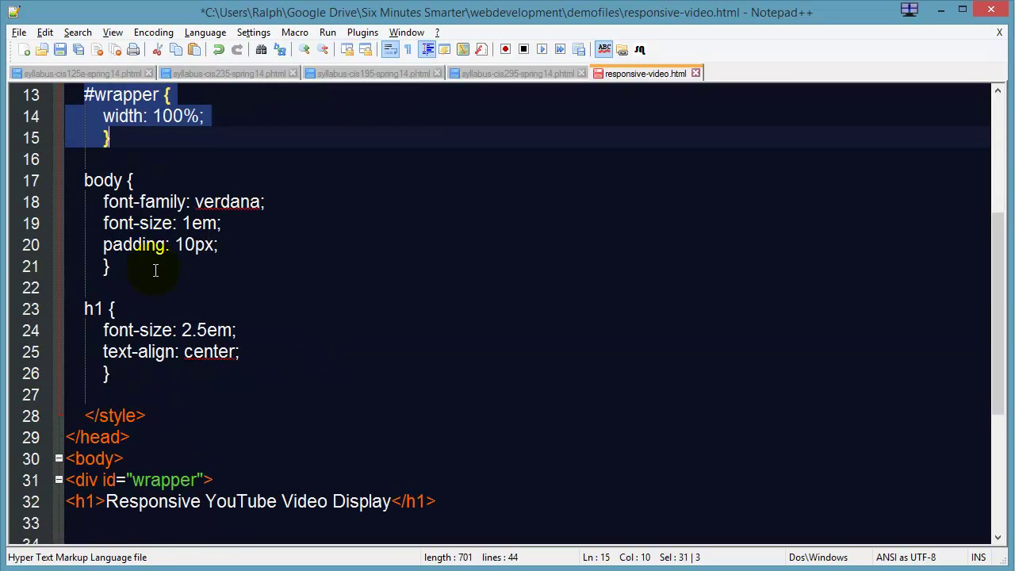
pyautogui.moveTo(178, 352)
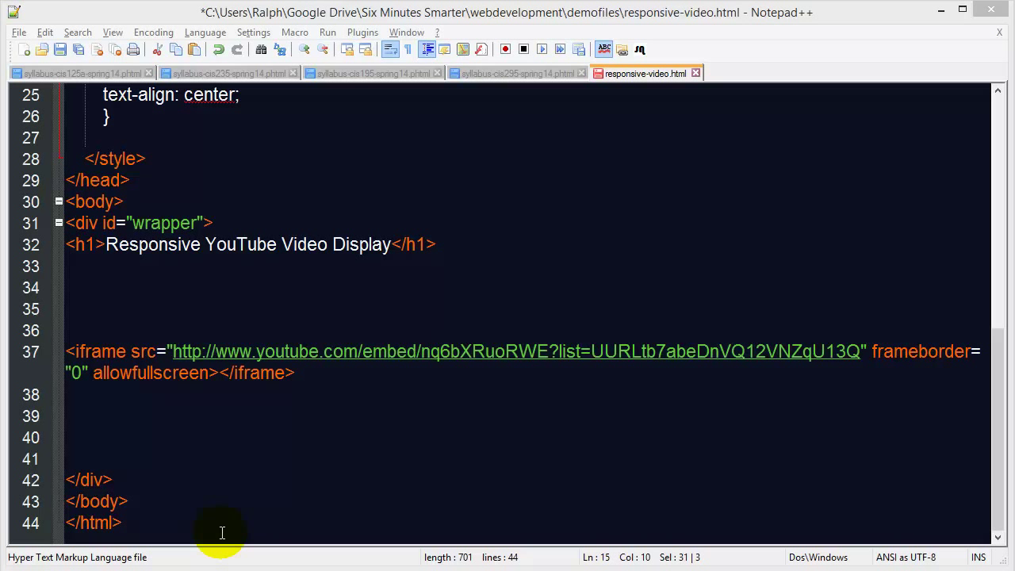
# - Wrap the iframe in a <div class="videocontainer"> inside the wrapper div
pyautogui.click(83, 329)
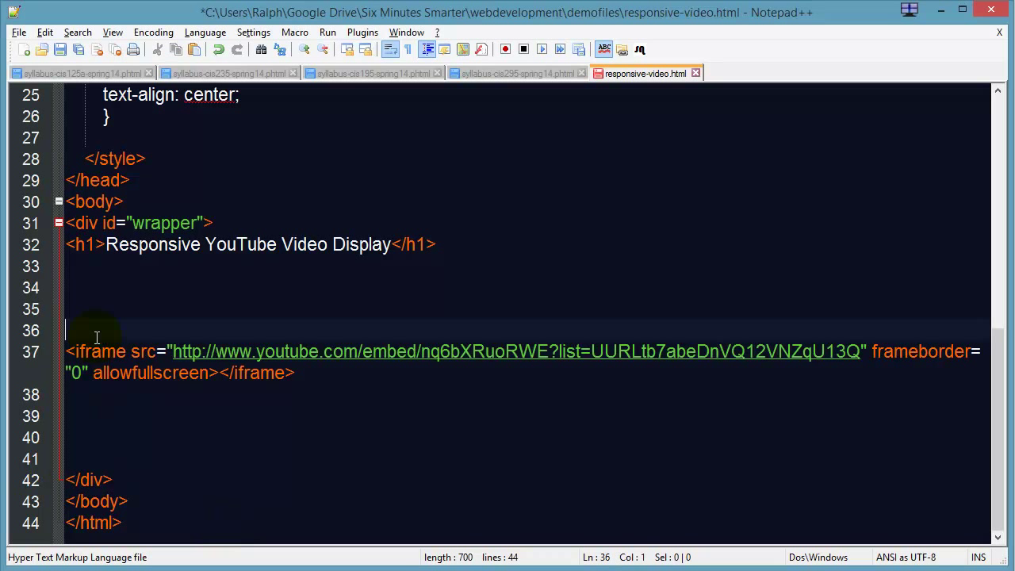
pyautogui.write('<div')
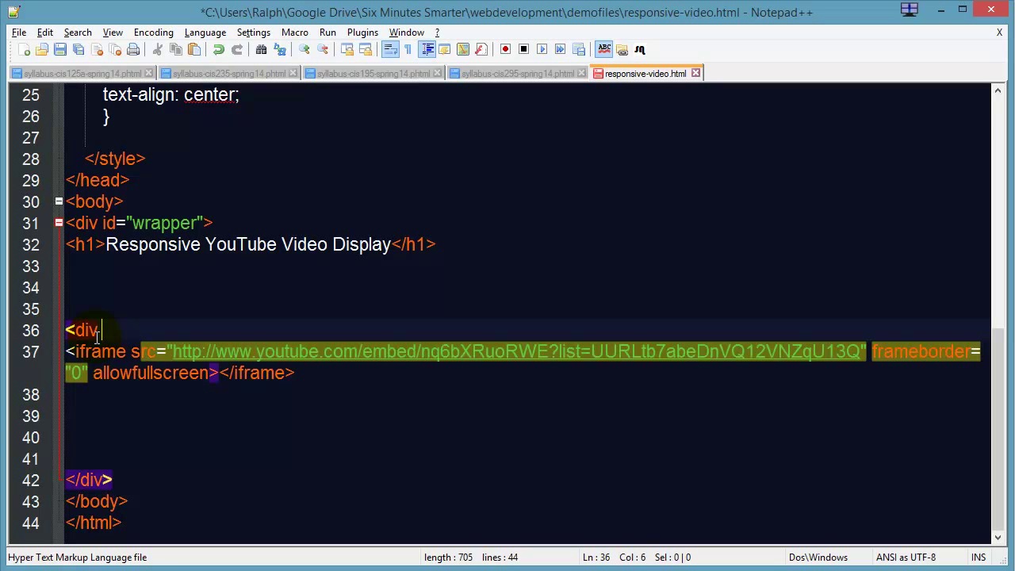
pyautogui.write('class="videocontainer">')
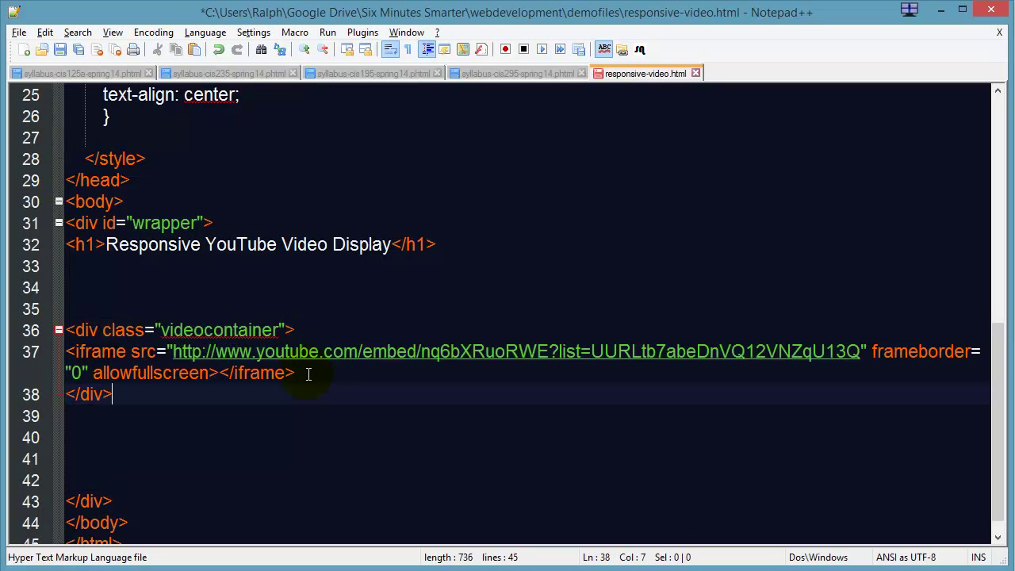
pyautogui.moveTo(135, 392)
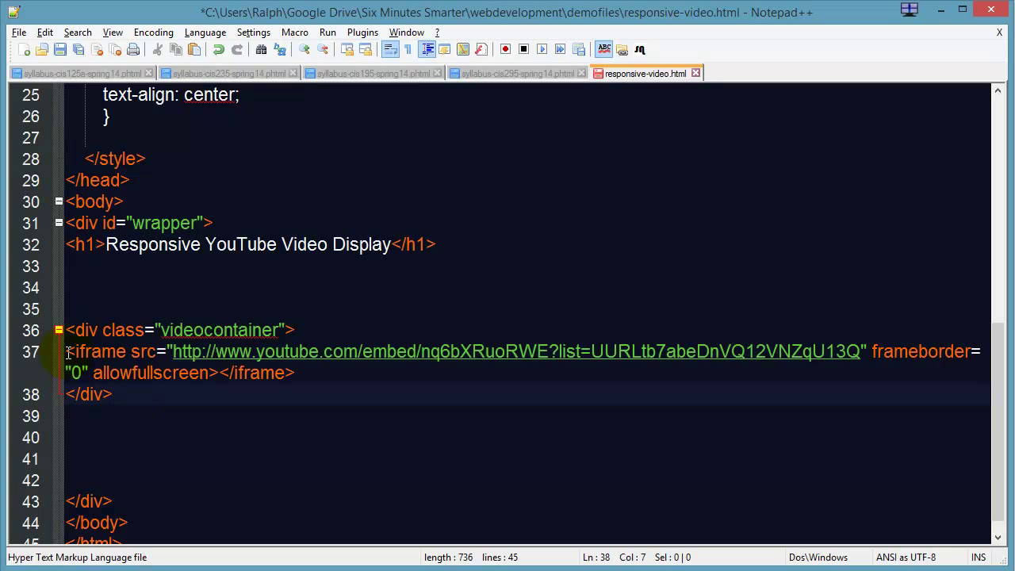
pyautogui.moveTo(395, 394)
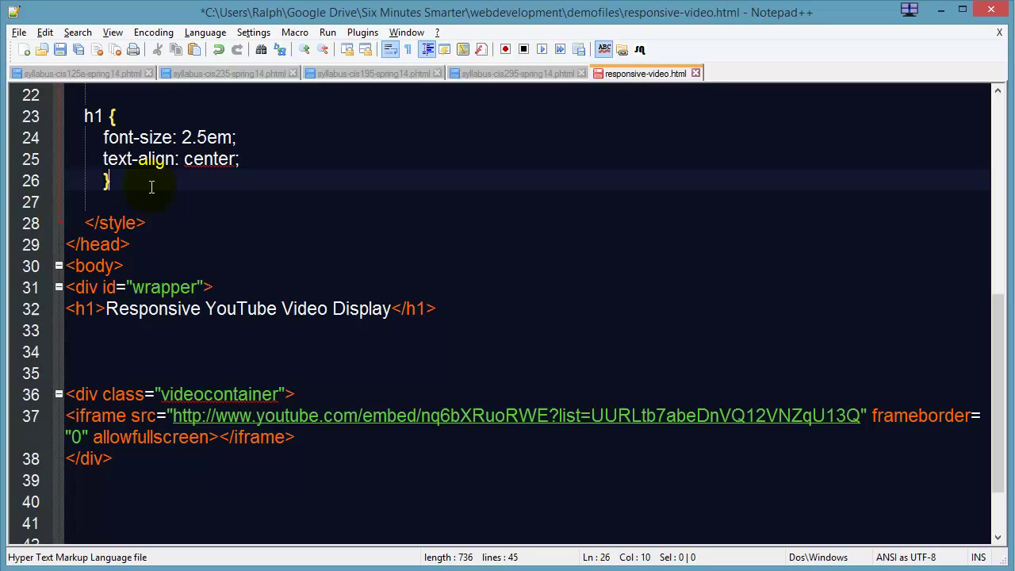
# - Below the h1 rule, start a .videocontainer iframe rule with width, height and max-width 100%
pyautogui.press('Enter')
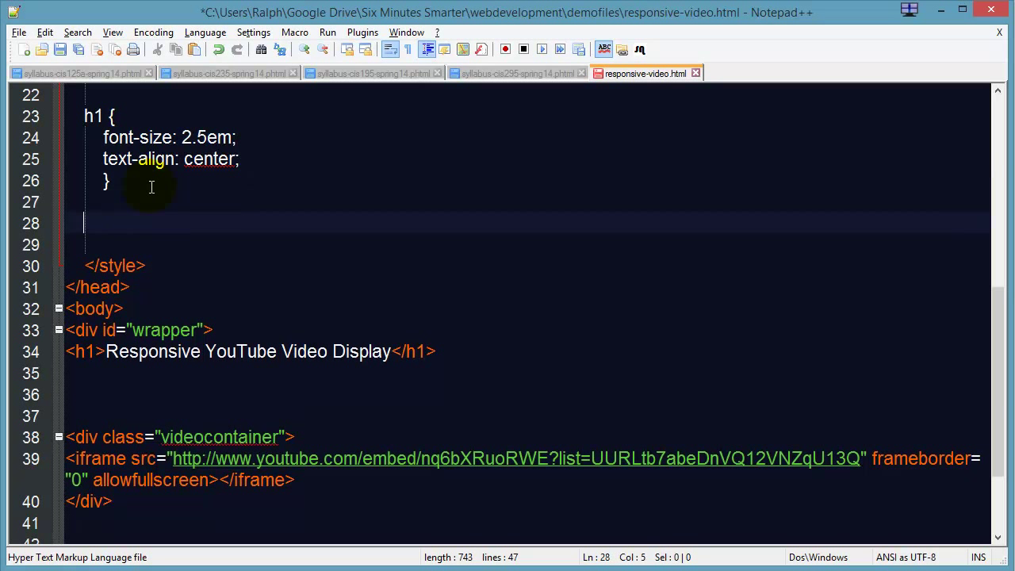
pyautogui.write('.videocontai')
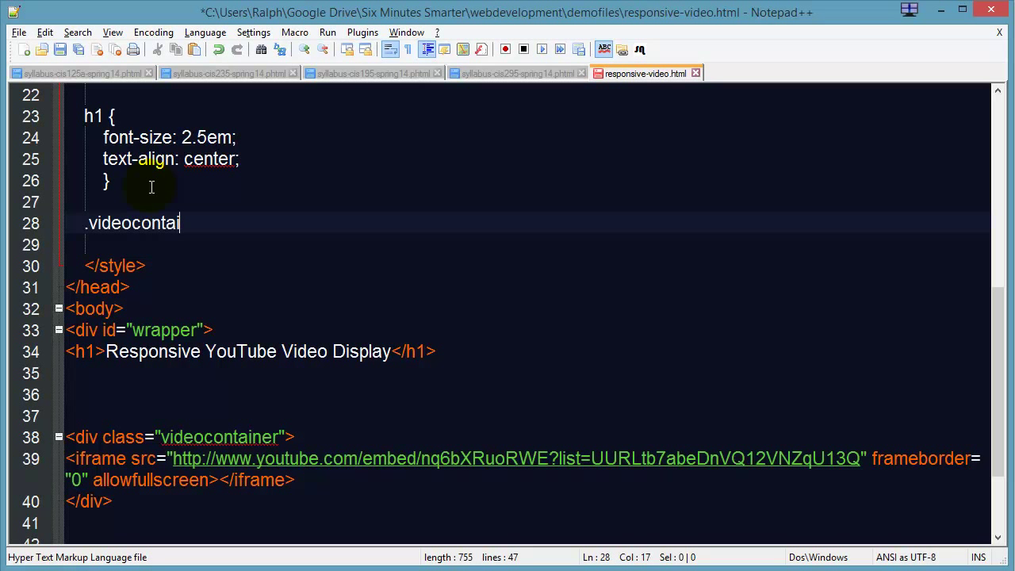
pyautogui.write('ner ifr')
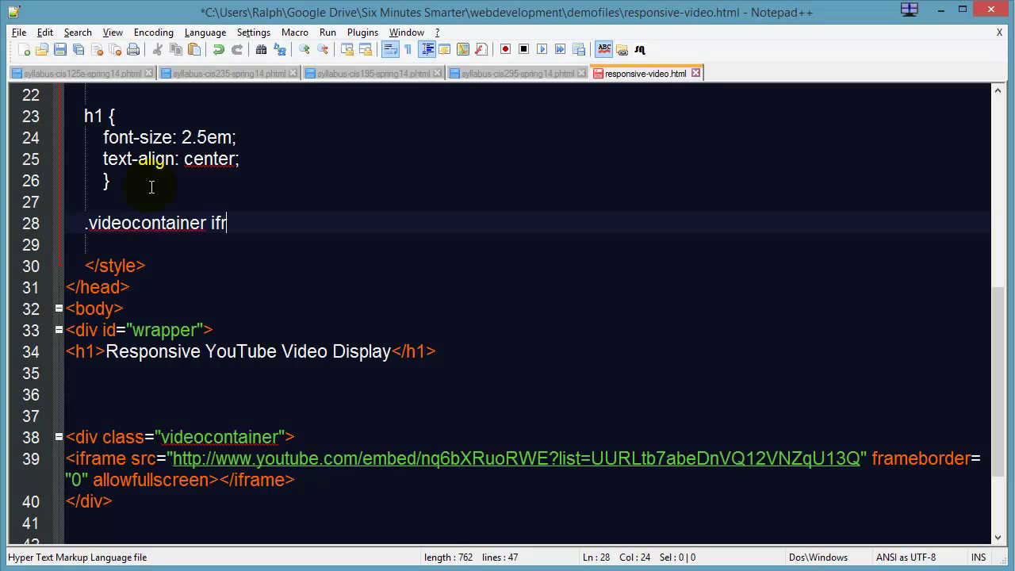
pyautogui.write('ame {')
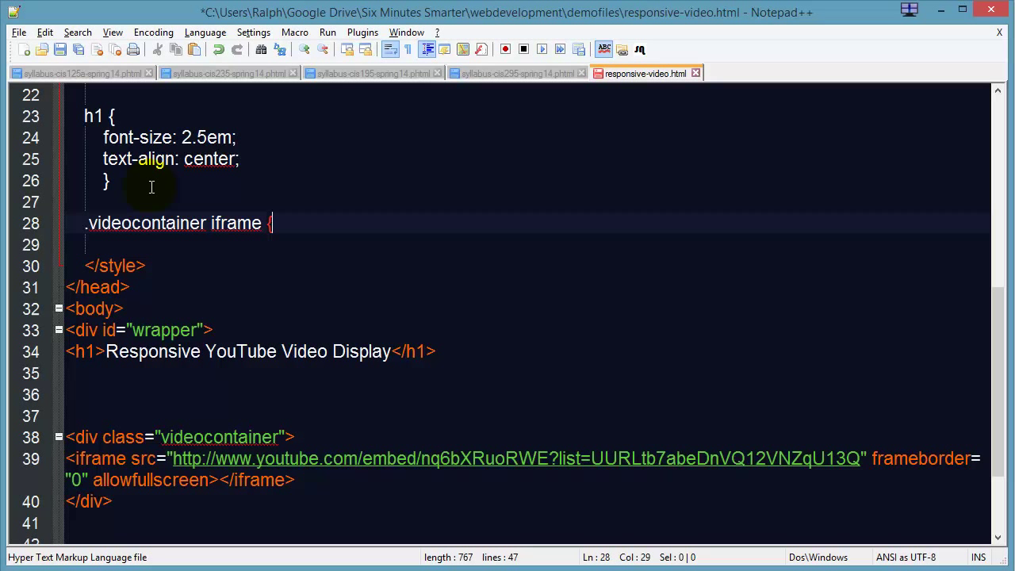
pyautogui.press('enter')
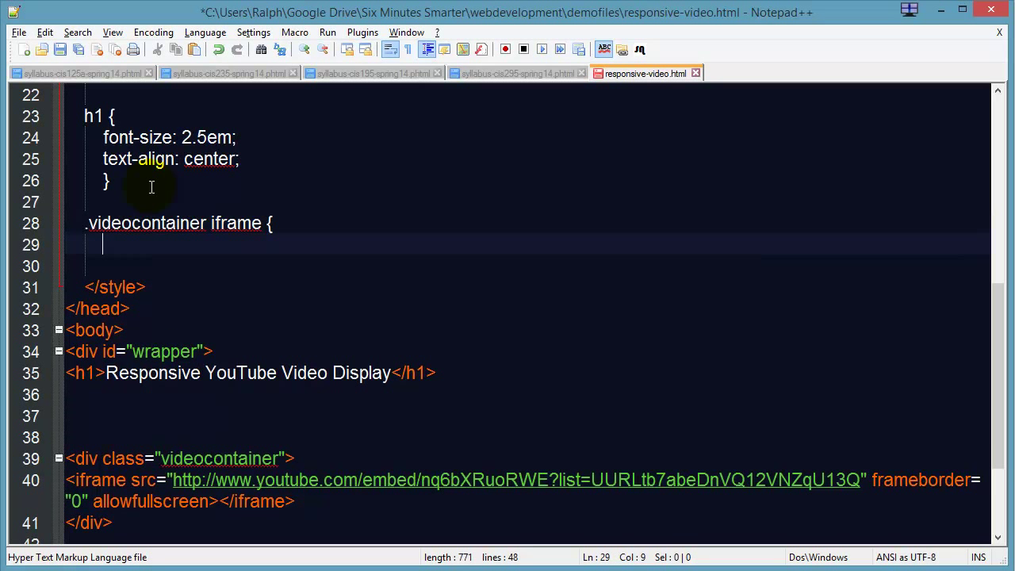
pyautogui.write('width: 1')
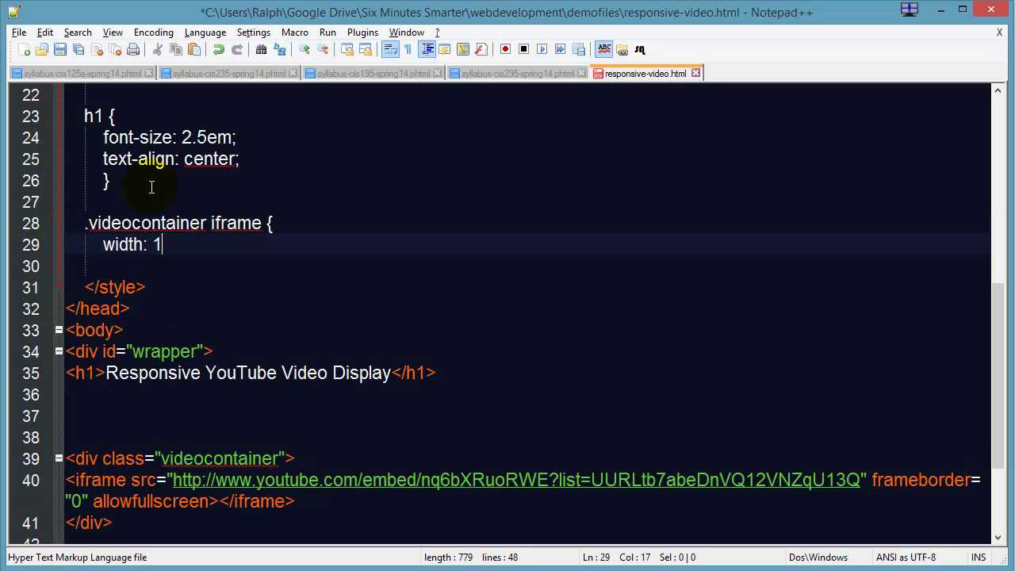
pyautogui.write('00%; heig')
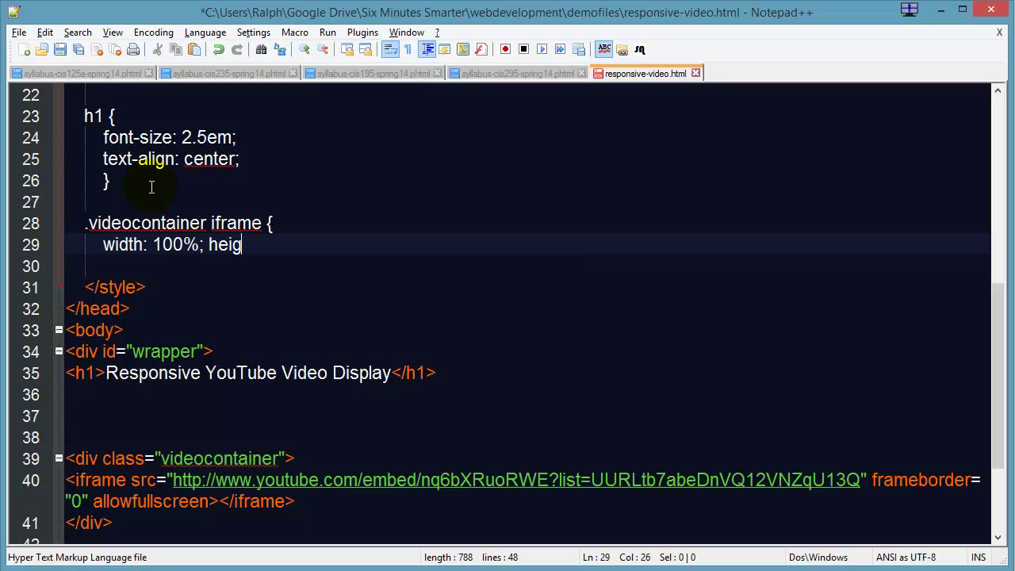
pyautogui.write('ht: 100%;')
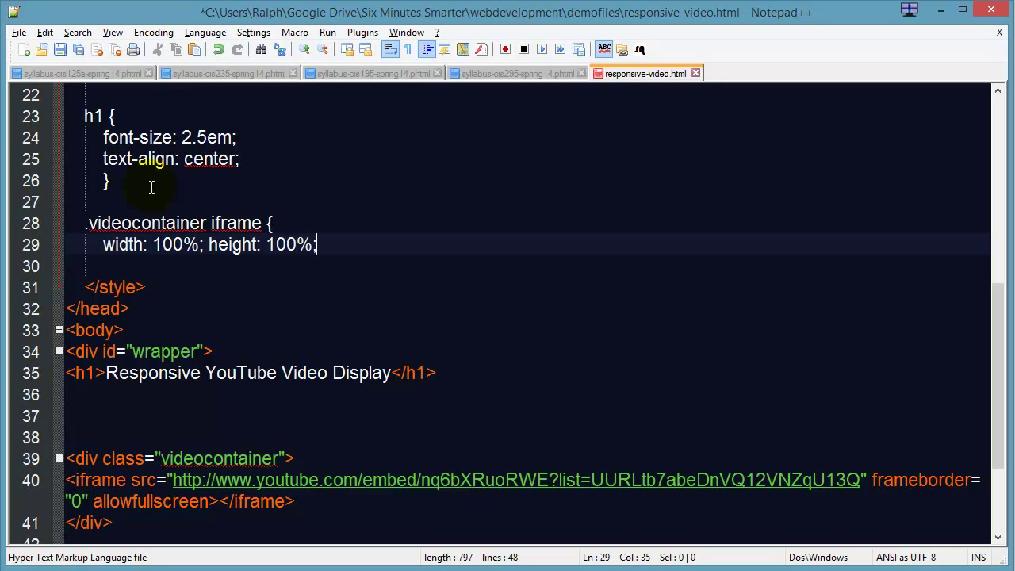
pyautogui.press('Enter')
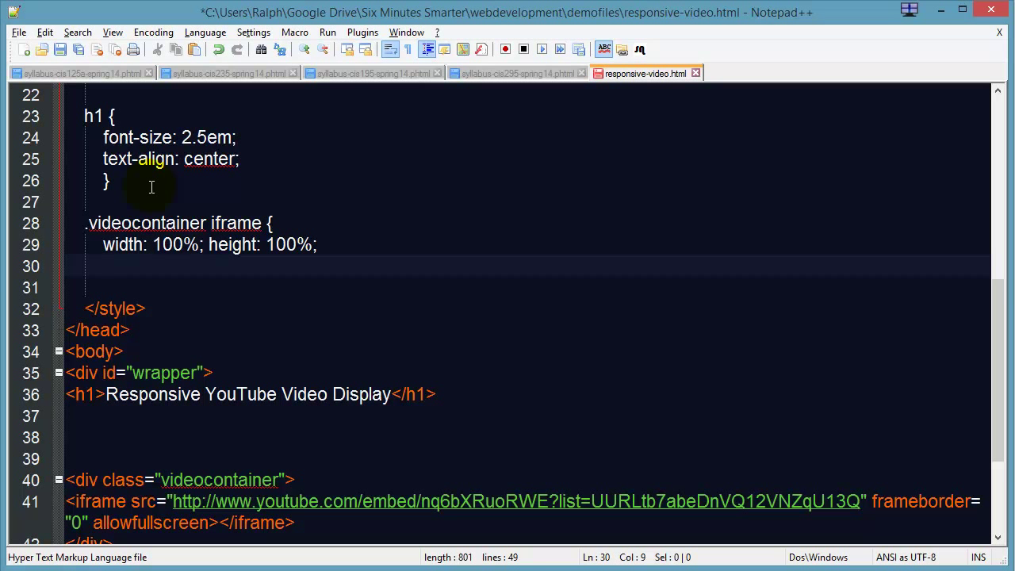
pyautogui.write('max-wid')
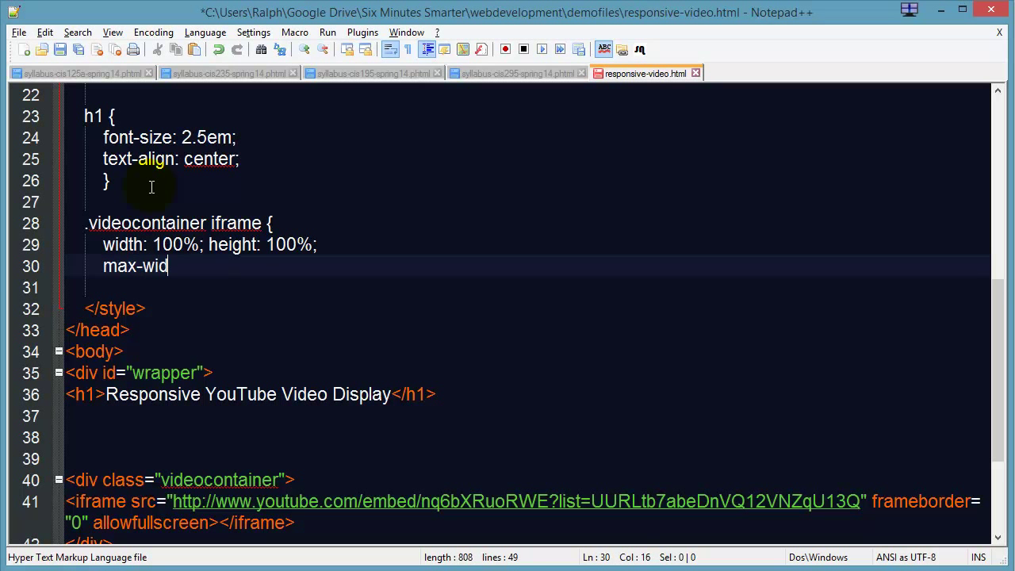
pyautogui.press('Enter')
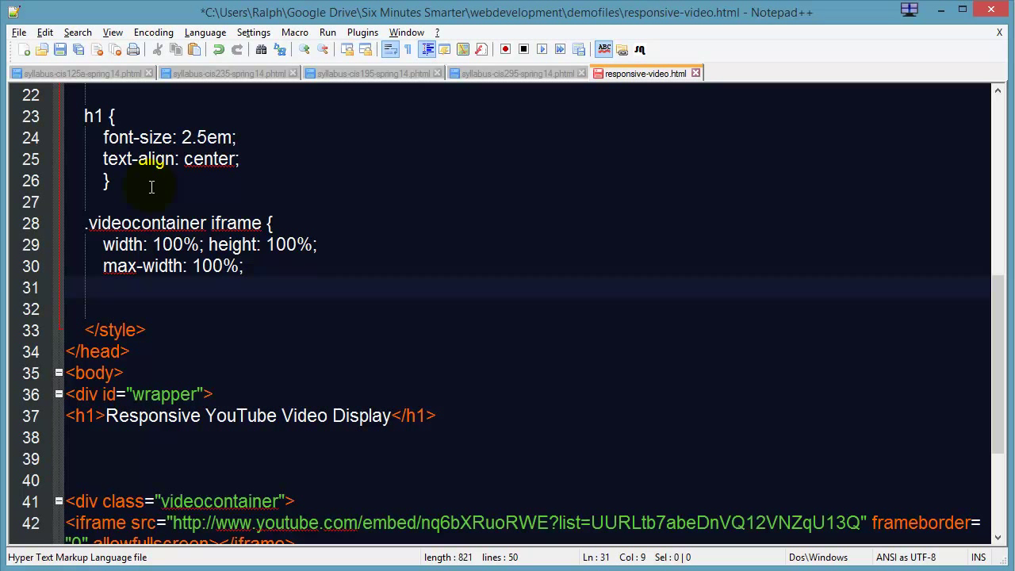
# - Add absolute position with top and left 0px, close the rule, and begin .videocontainer
pyautogui.write('position')
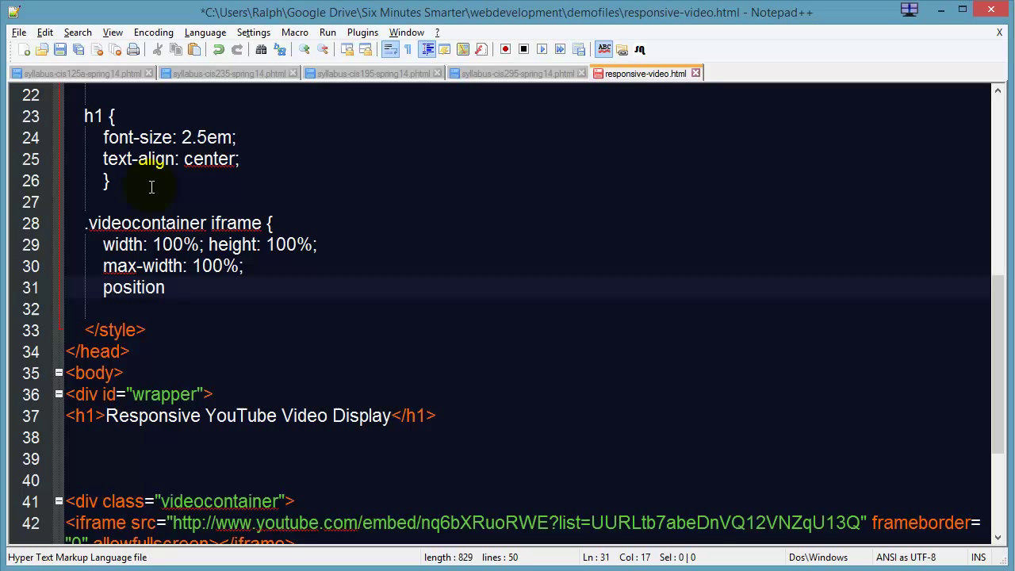
pyautogui.write(': absolute;')
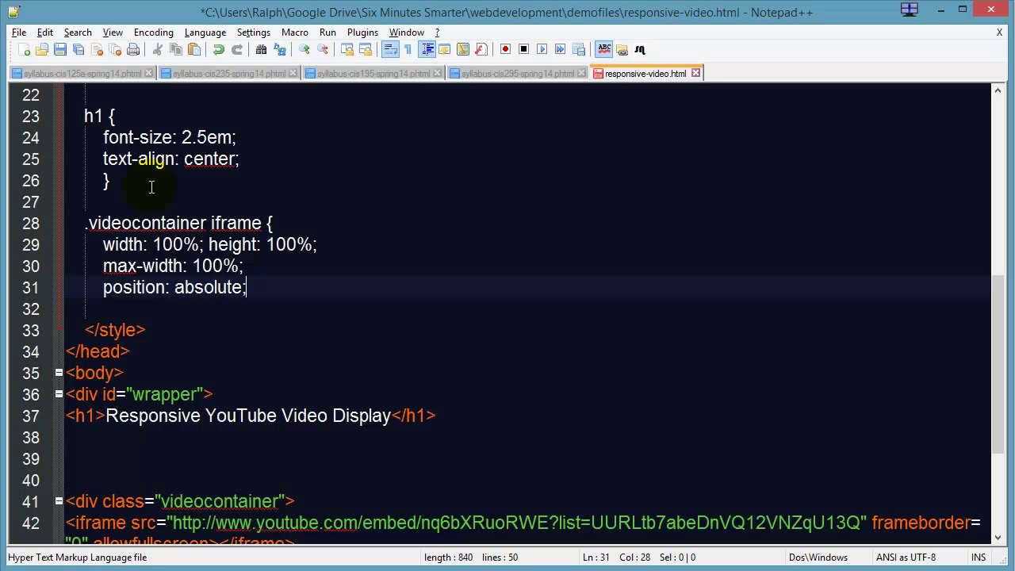
pyautogui.write('top: 0xp')
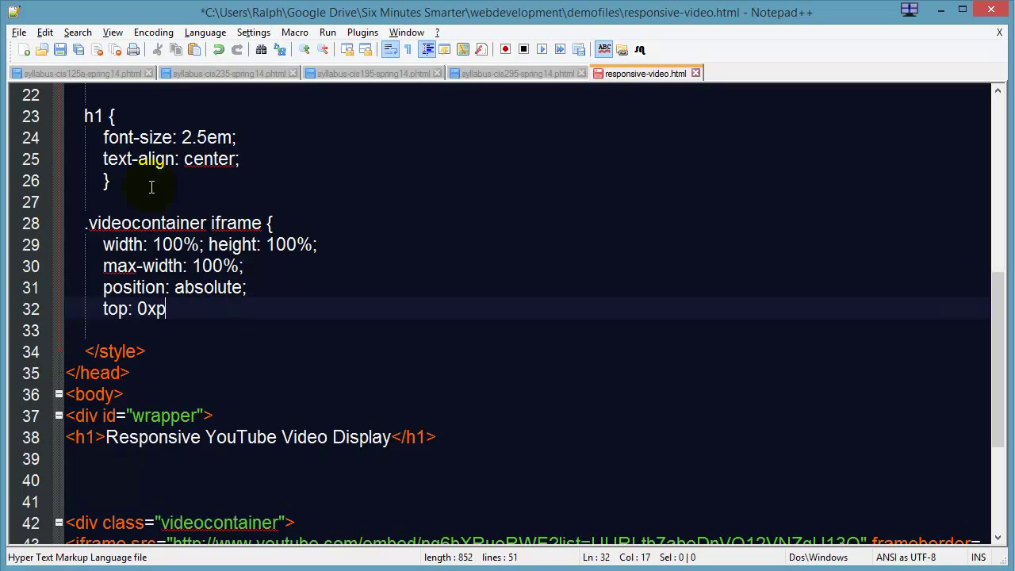
pyautogui.write('x; left: 0px;')
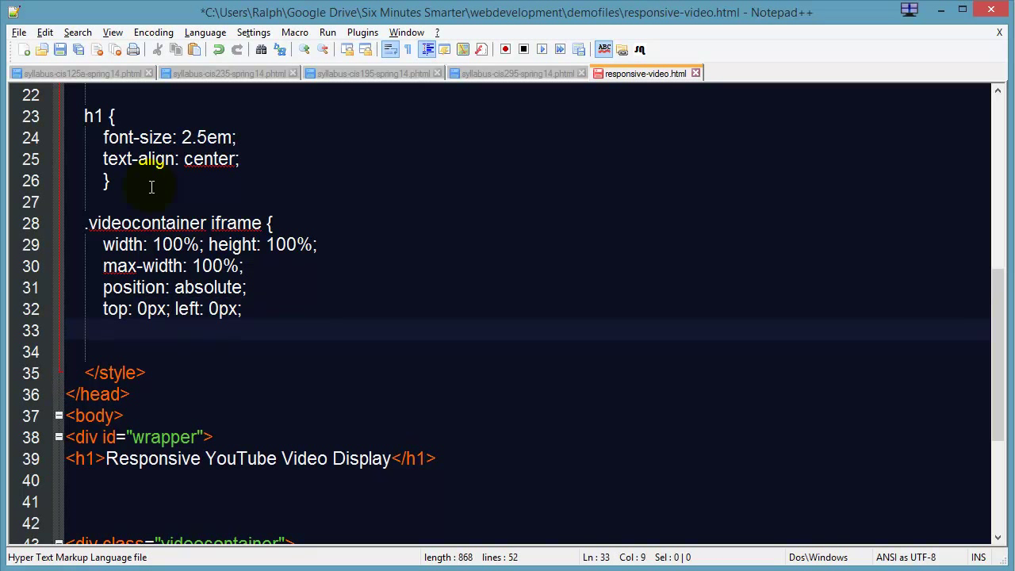
pyautogui.write('}')
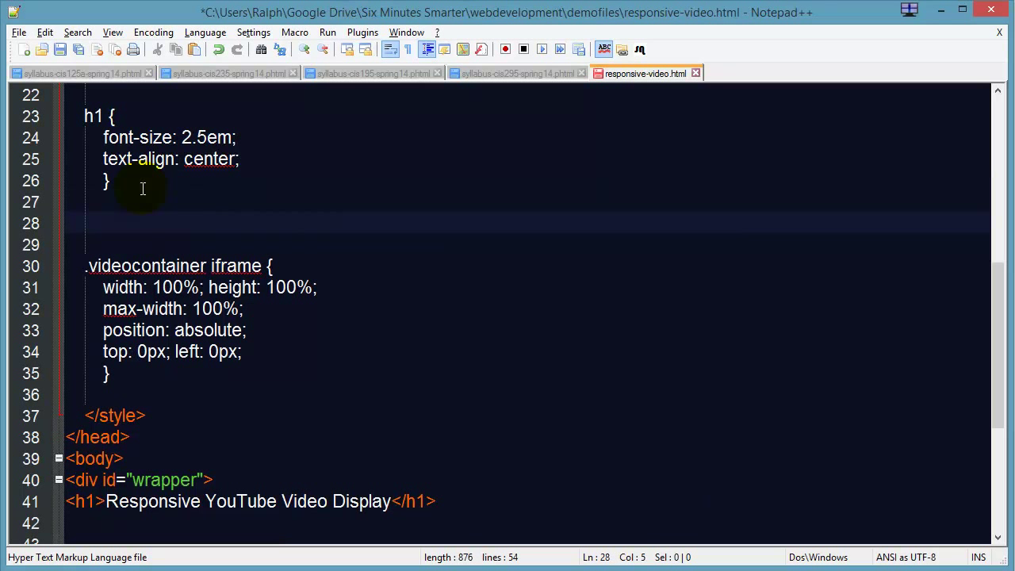
pyautogui.write('.videocontainer {')
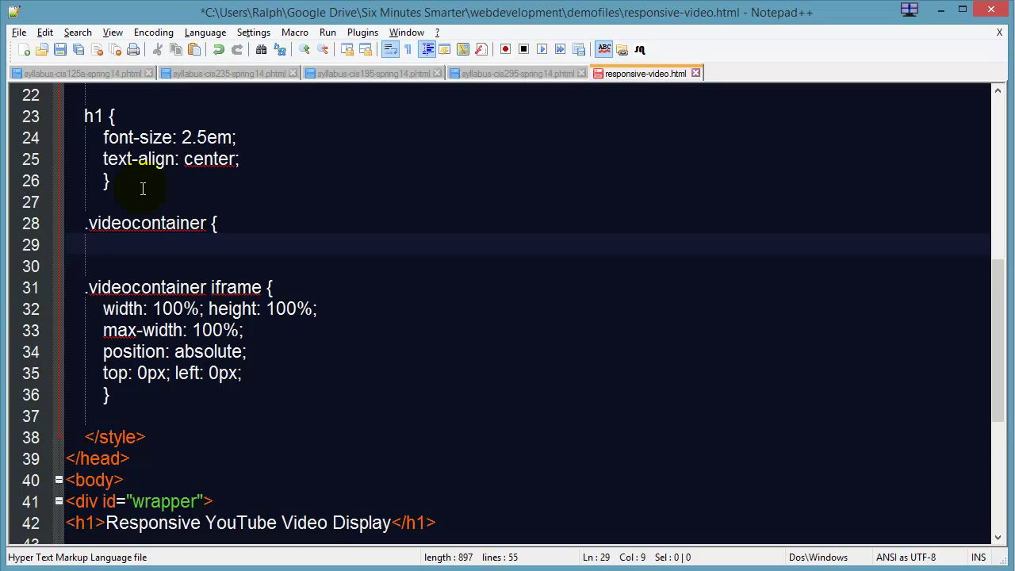
# - Give .videocontainer max-width: 100% and a 5px solid blue border
pyautogui.scroll(-3)
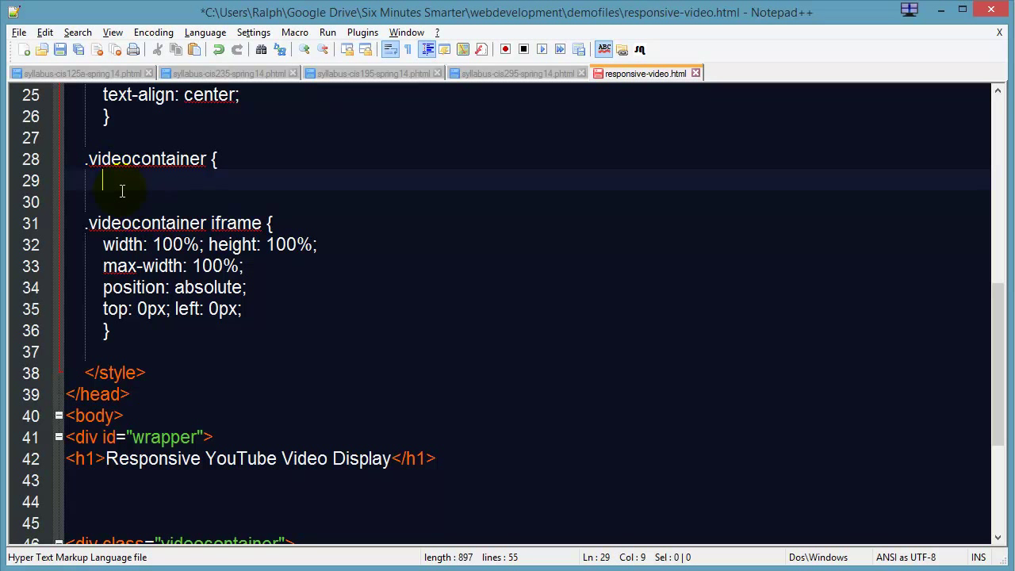
pyautogui.moveTo(336, 270)
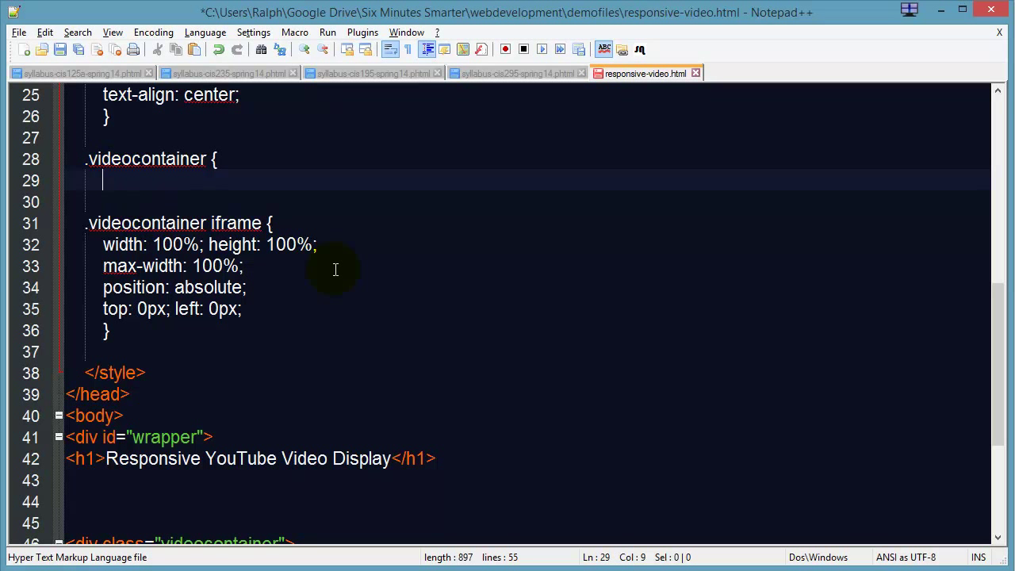
pyautogui.write('max-wi')
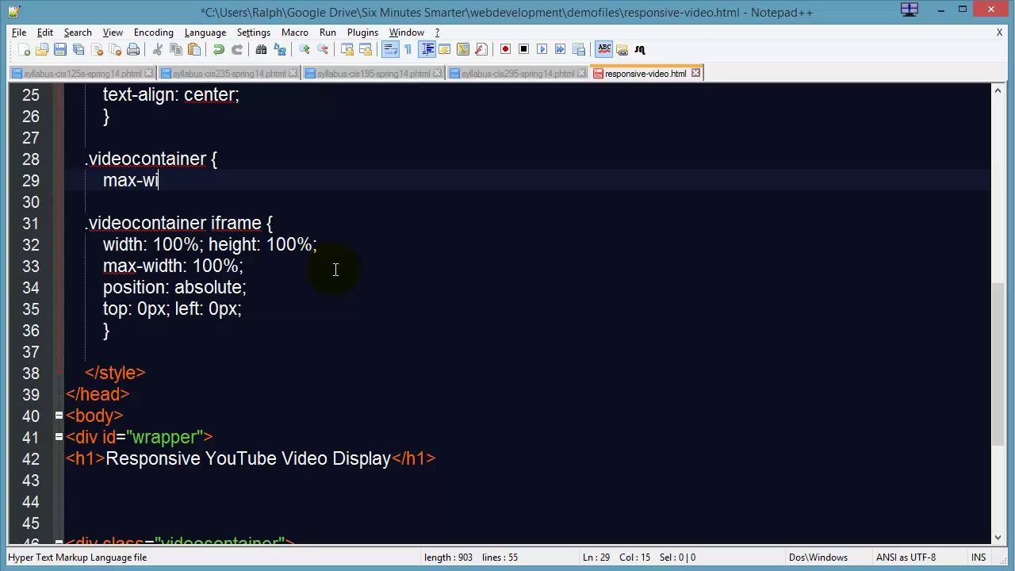
pyautogui.write('dth: 100%;')
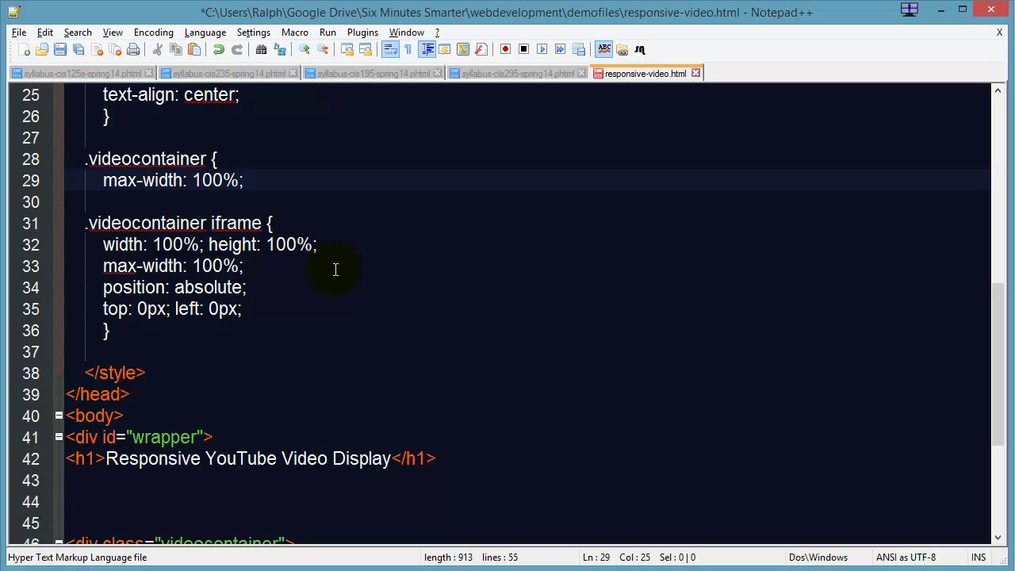
pyautogui.write('border: 54')
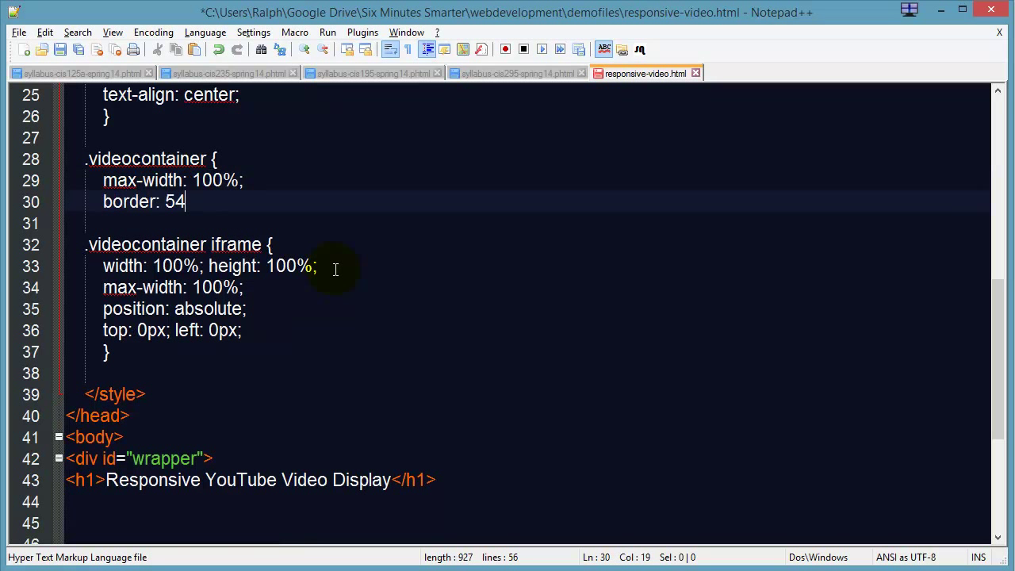
pyautogui.write('px')
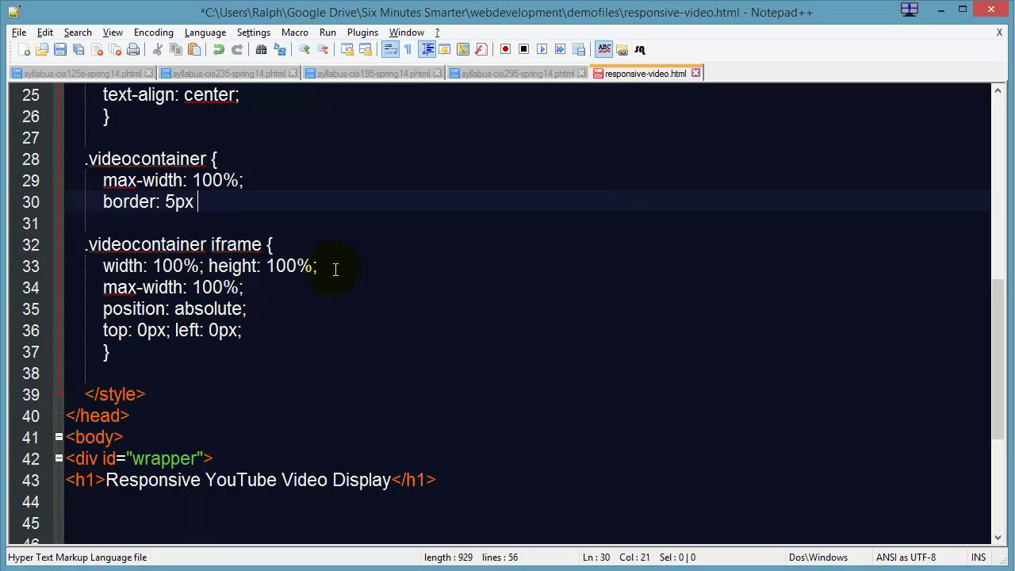
pyautogui.write('solid')
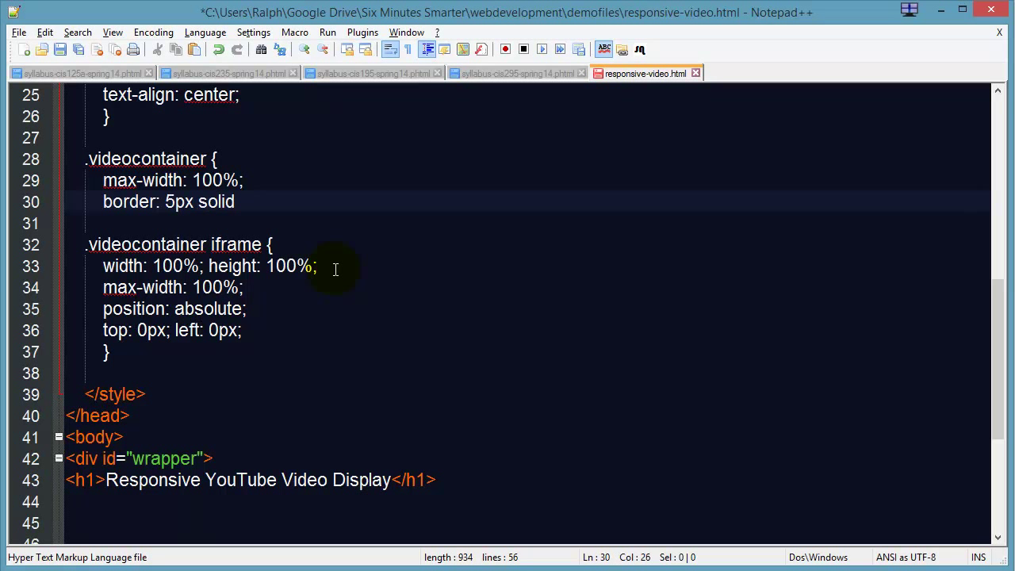
pyautogui.write('blue;')
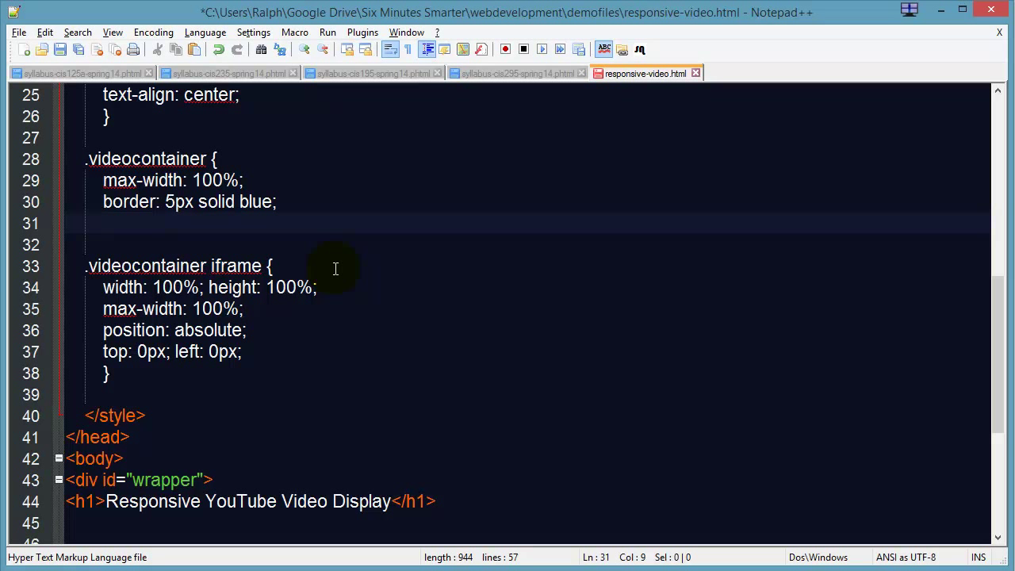
# - Add height: 0px, padding-bottom: 40% and position: relative to .videocontainer
pyautogui.write('heig')
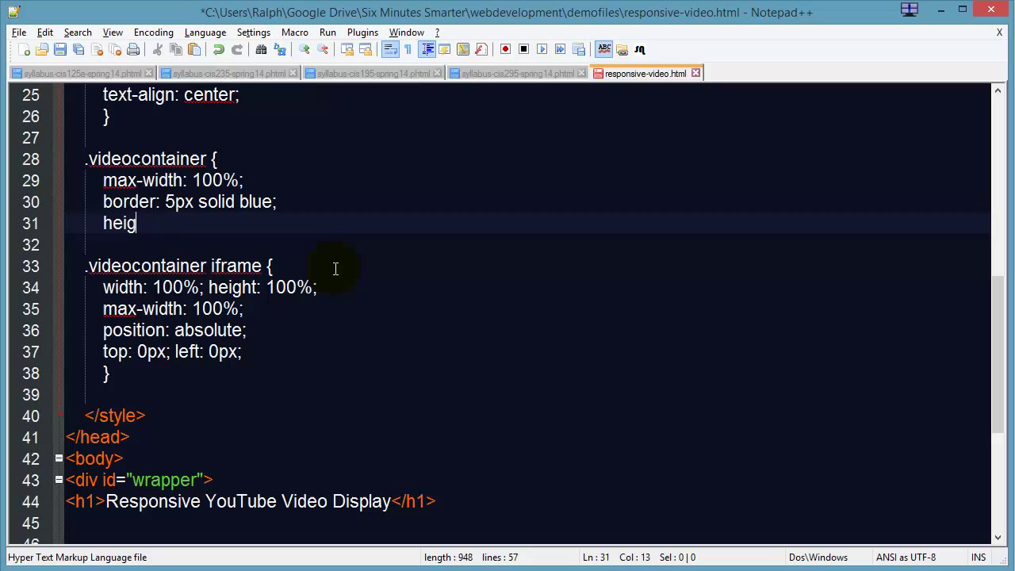
pyautogui.write('ght: 0px;')
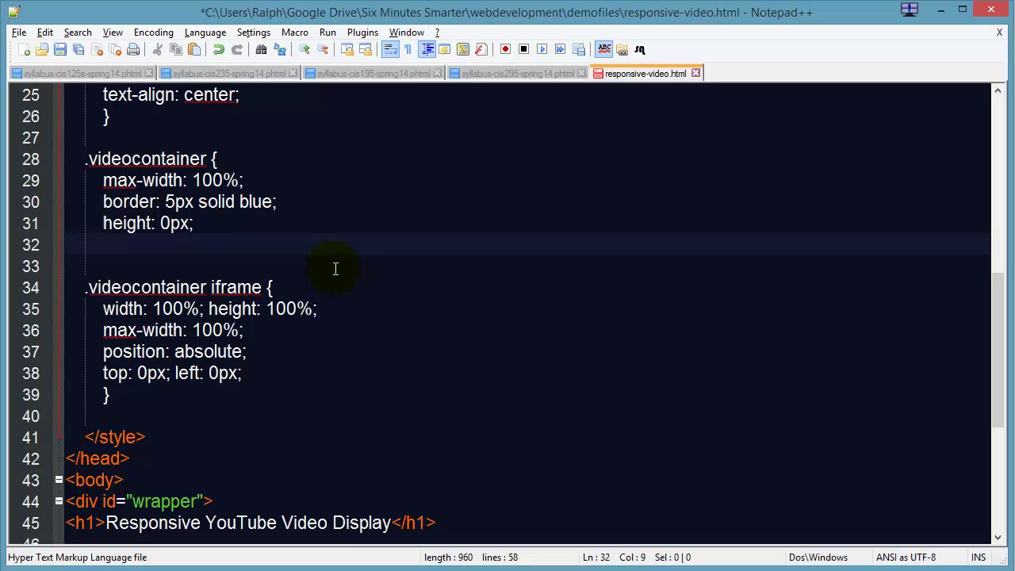
pyautogui.write('padding-')
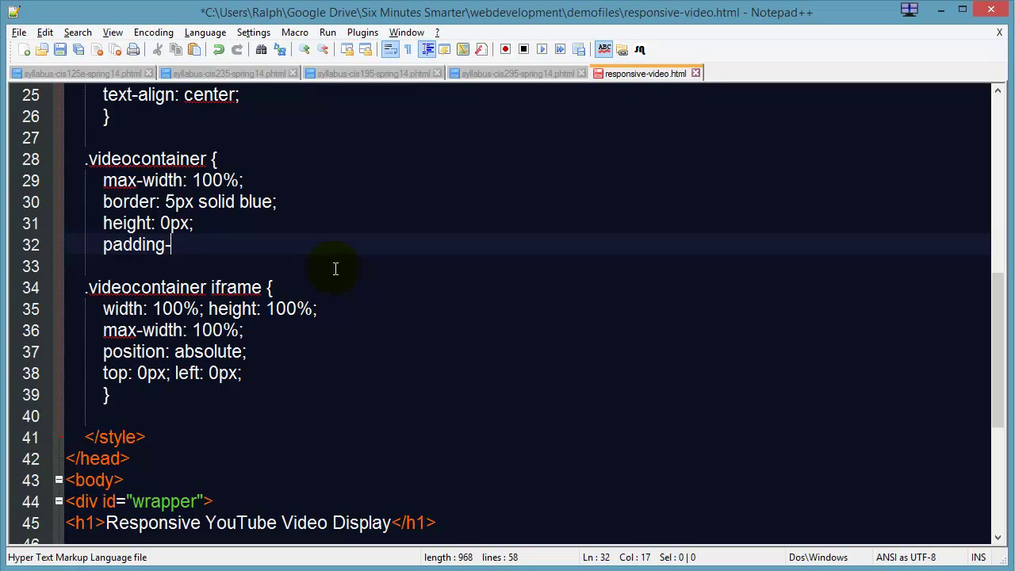
pyautogui.write('bottom')
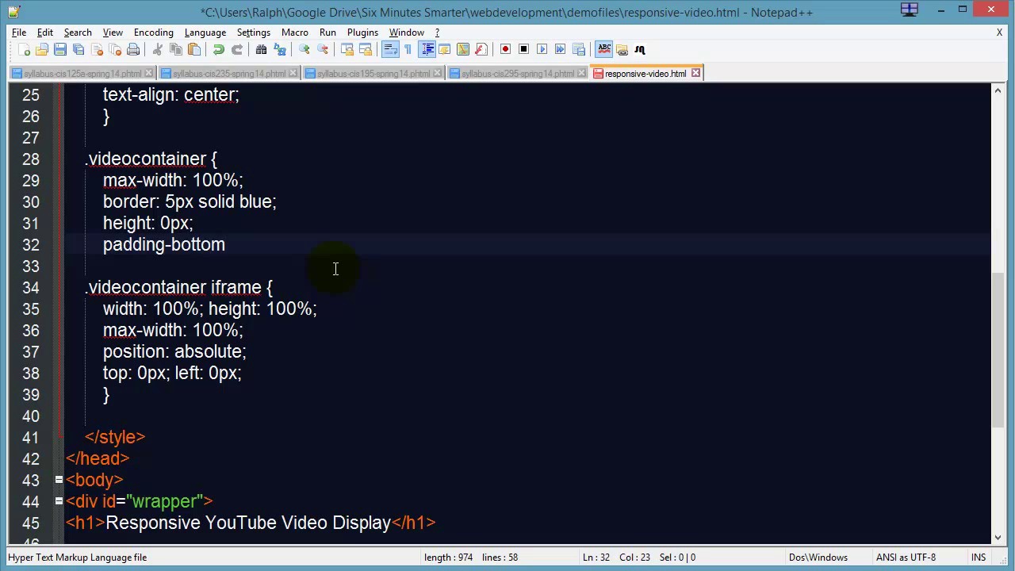
pyautogui.write(':')
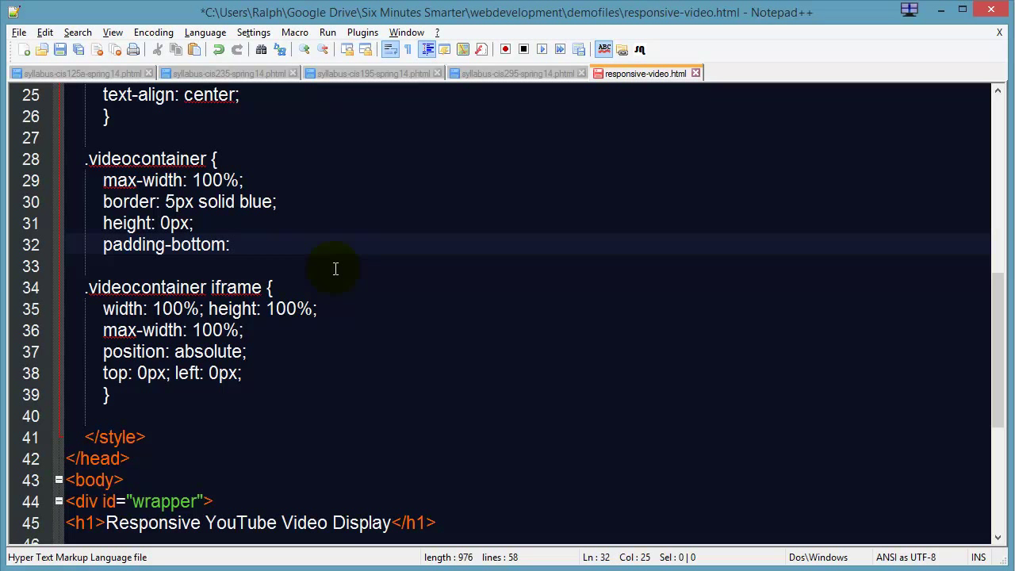
pyautogui.write('40%;')
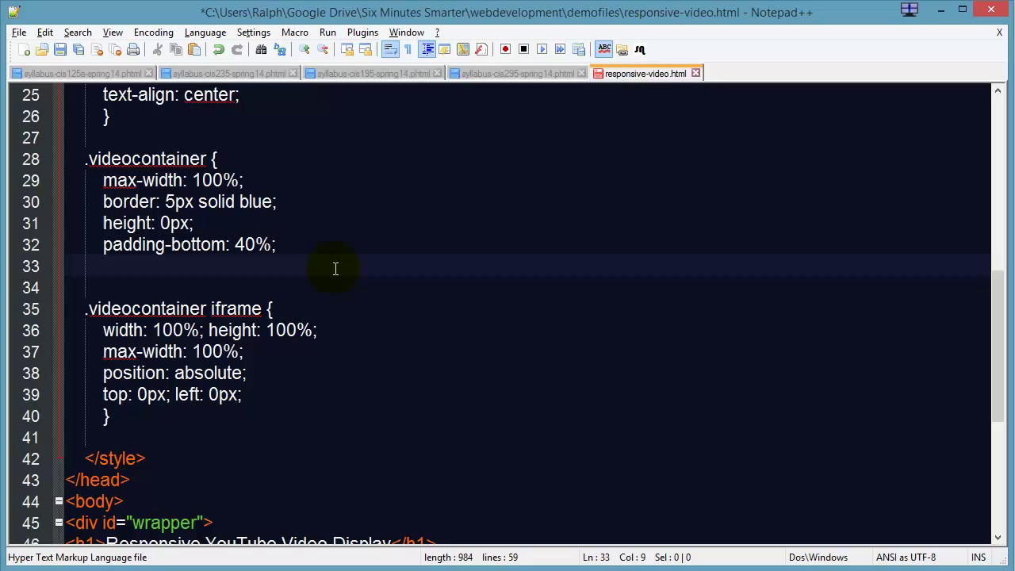
pyautogui.write('position: relative;')
pyautogui.click(528, 288)
pyautogui.write('}')
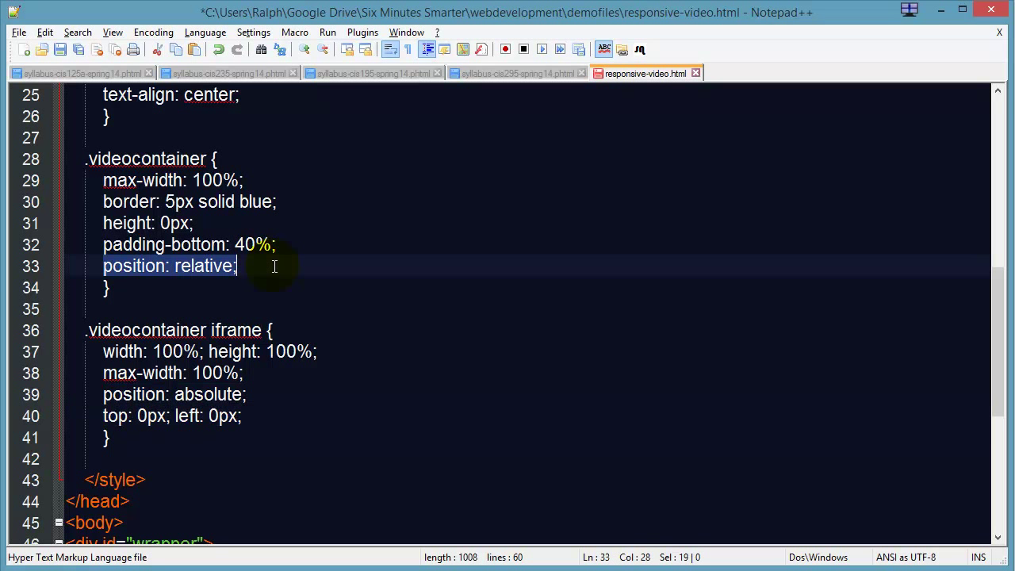
pyautogui.moveTo(228, 351)
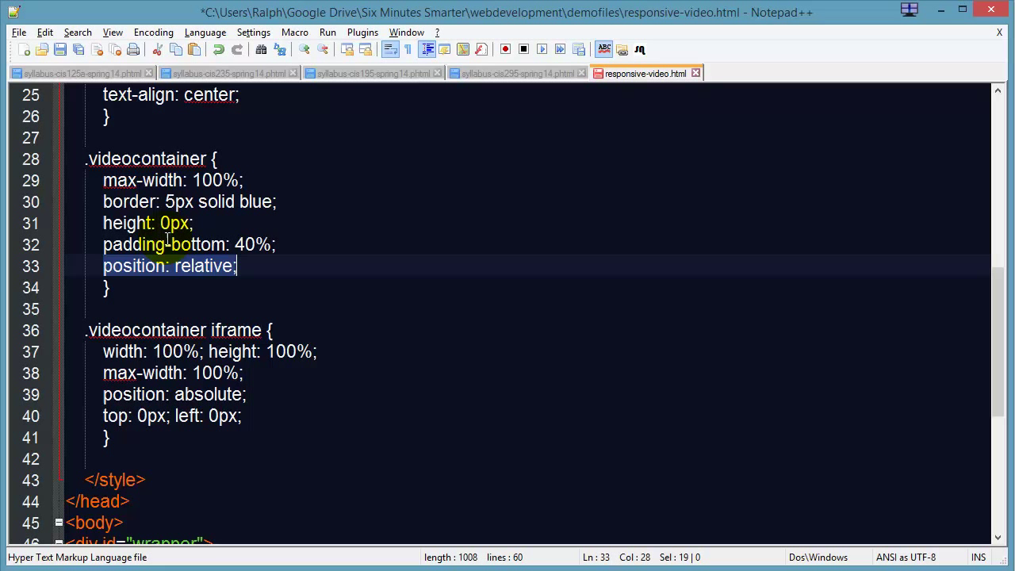
# - Save the file and change the container's padding-bottom to 50%
pyautogui.click(61, 52)
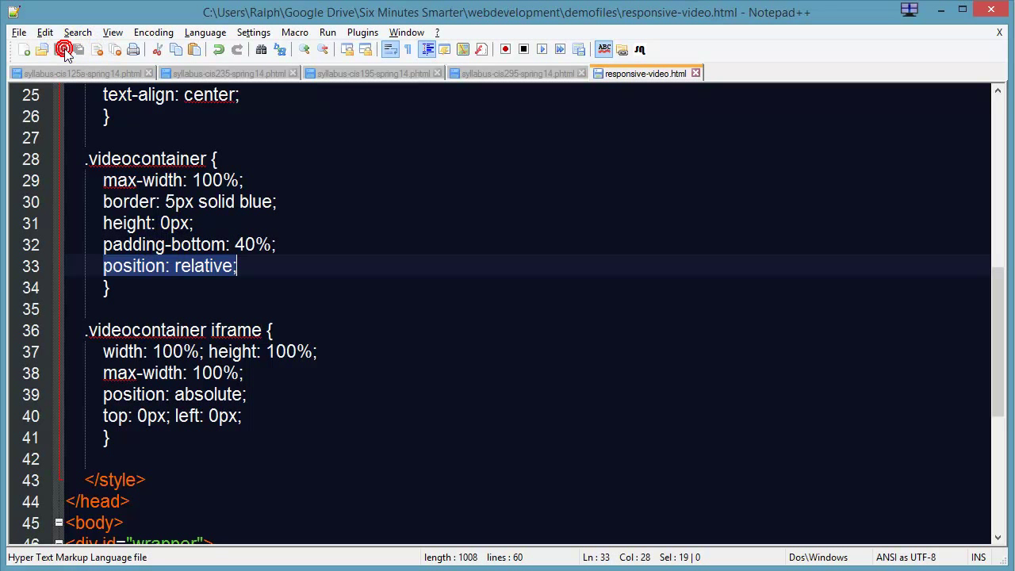
pyautogui.click(327, 32)
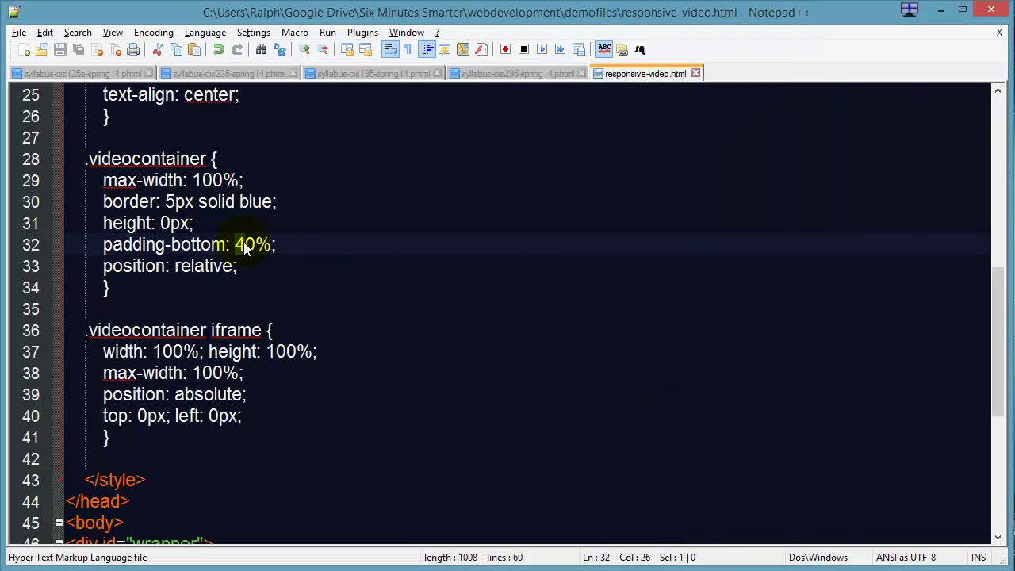
pyautogui.write('5')
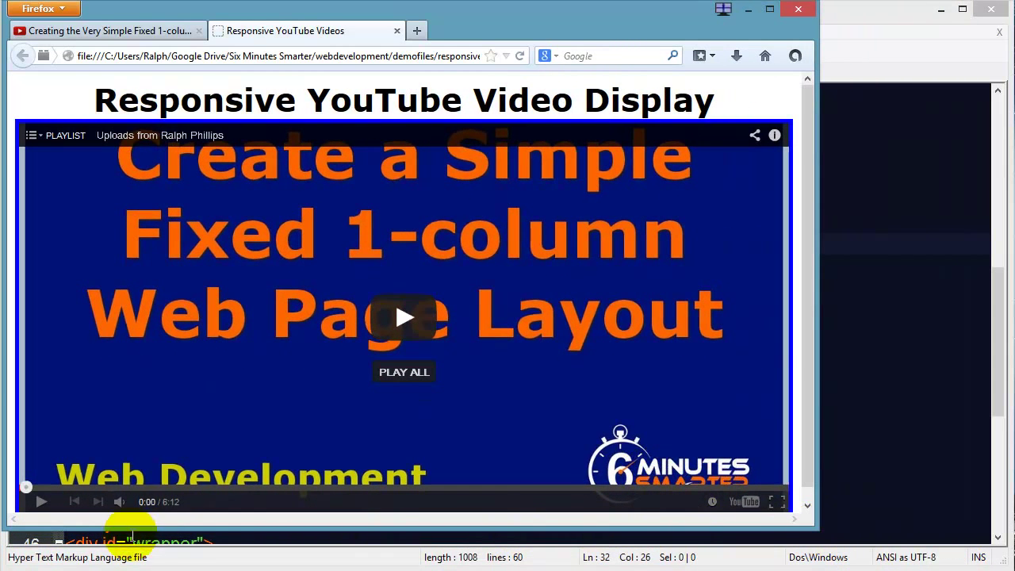
# - In the refreshed Firefox page, play and then pause the embedded video
pyautogui.click(402, 317)
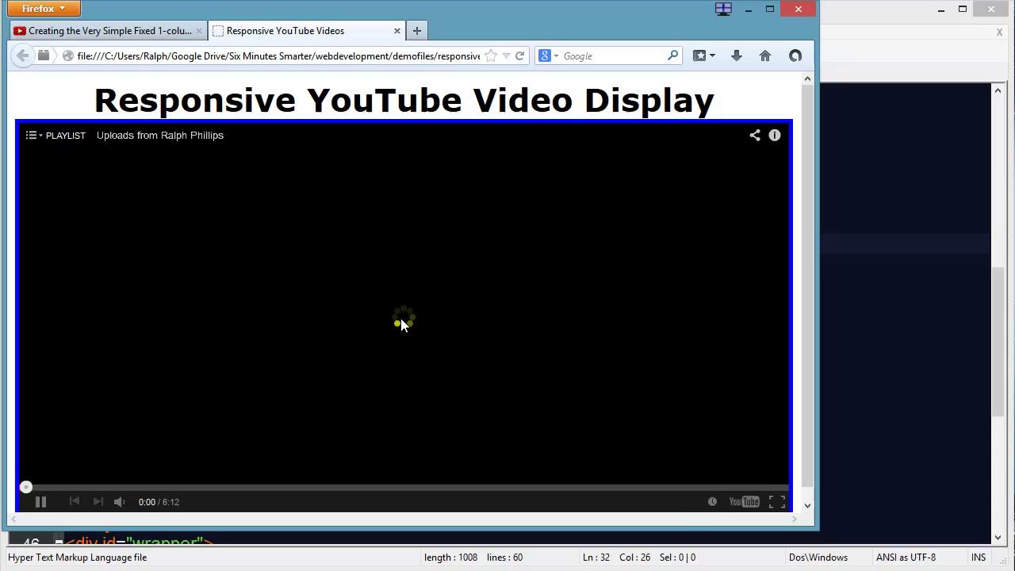
pyautogui.click(39, 501)
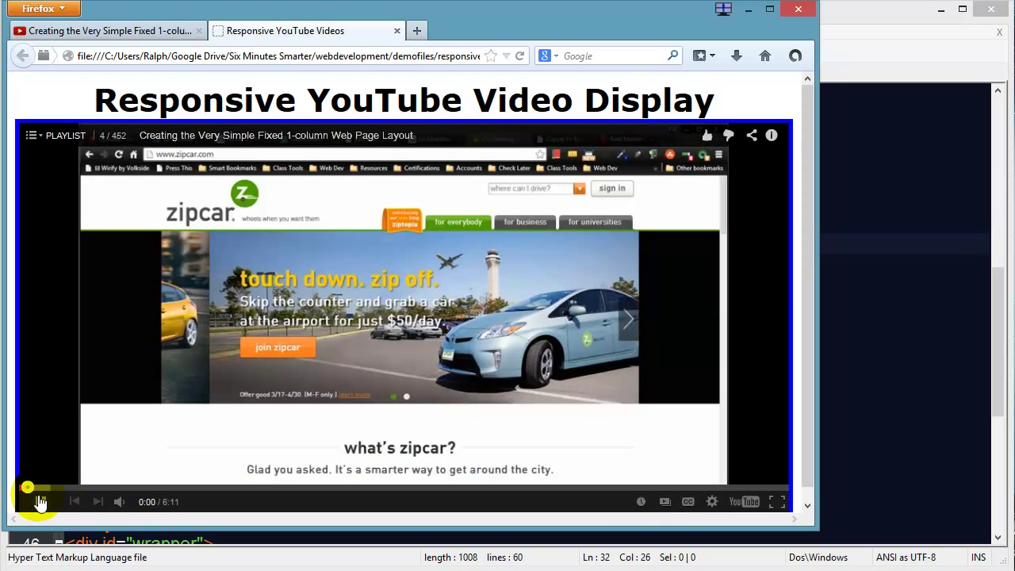
pyautogui.click(41, 501)
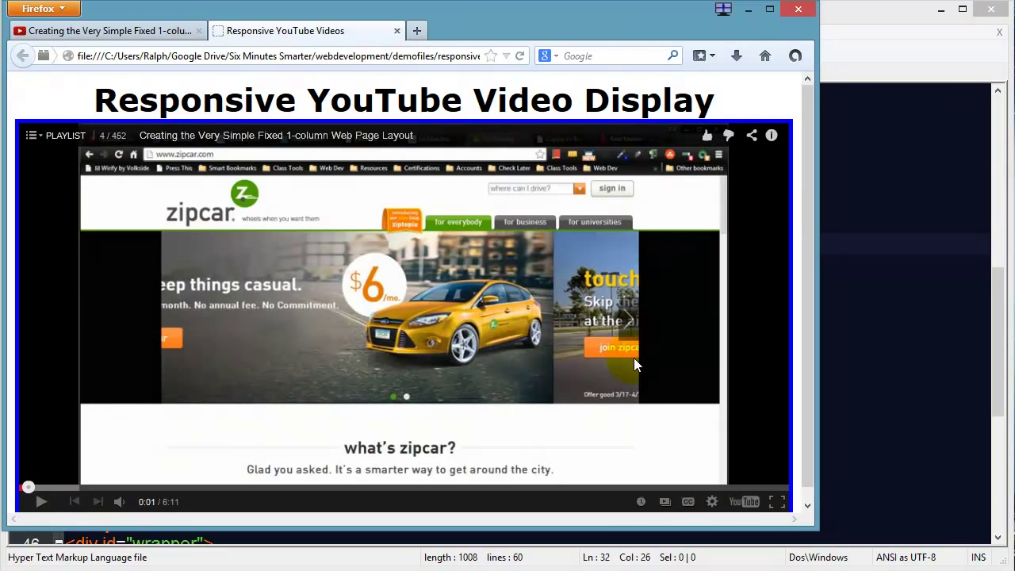
pyautogui.moveTo(772, 288)
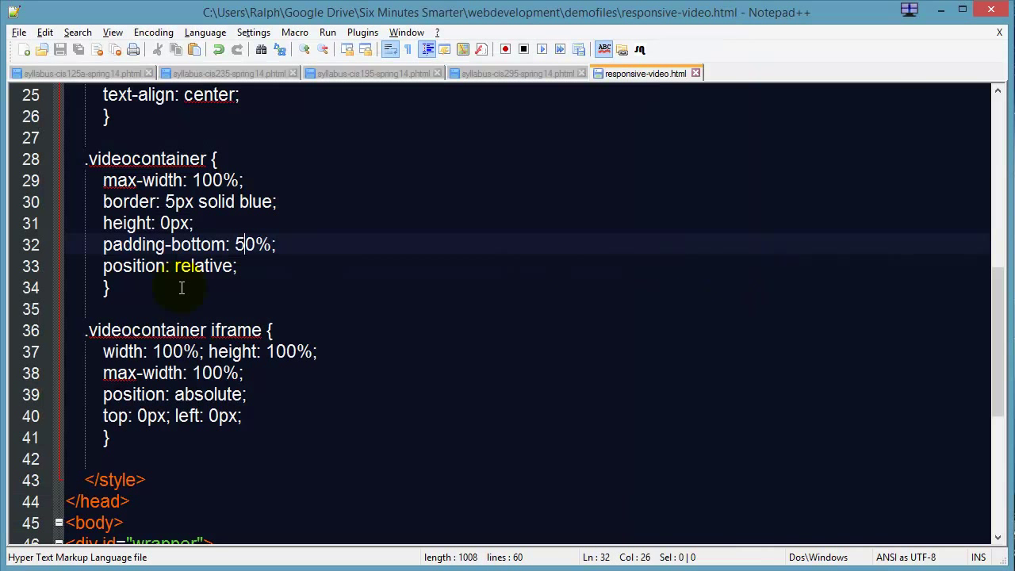
# - Change the .videocontainer padding-bottom from 50% to 60%
pyautogui.doubleClick(252, 244)
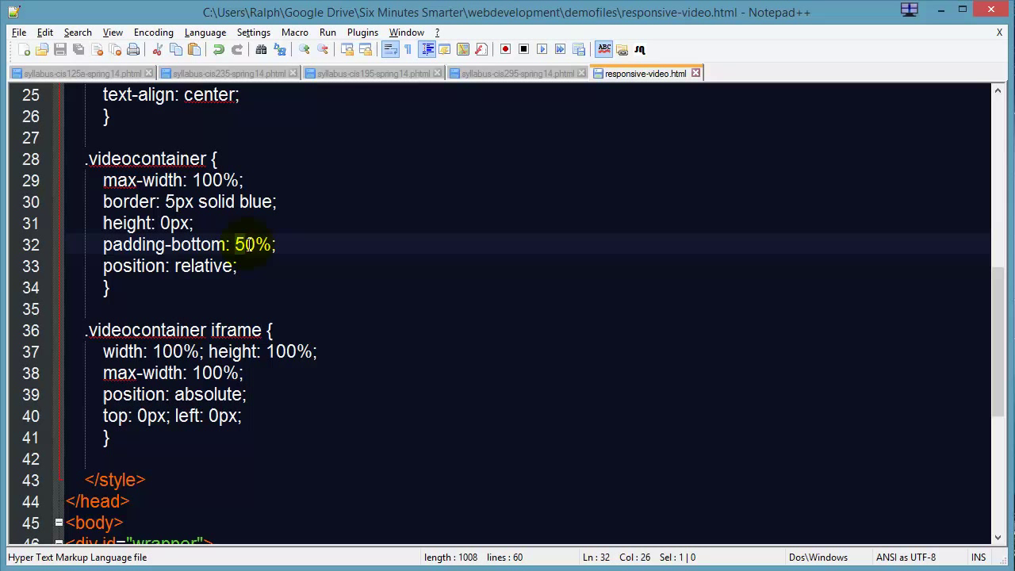
pyautogui.write('6')
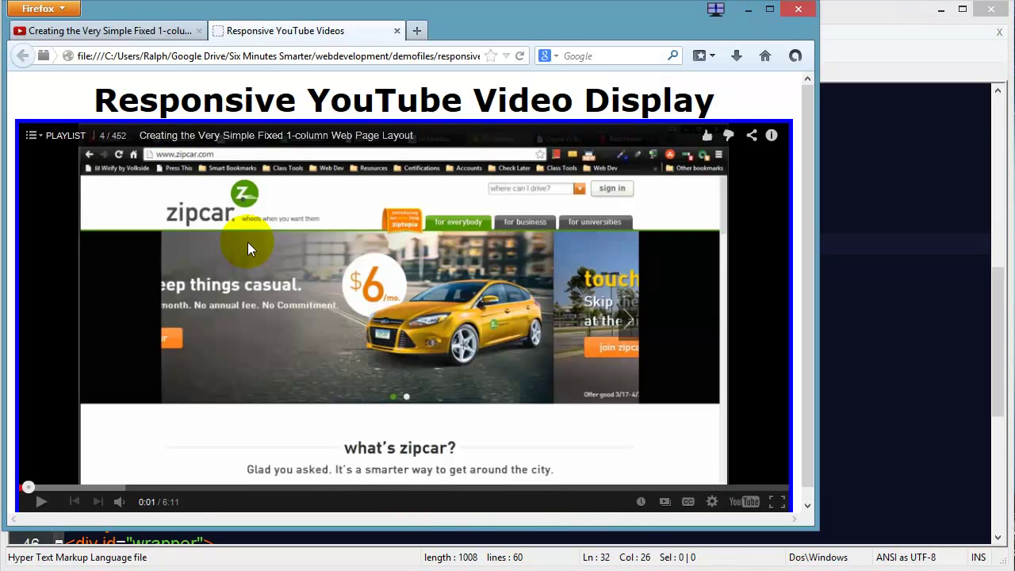
# - Reload the page in Firefox and play the embedded playlist in the taller container
pyautogui.click(520, 55)
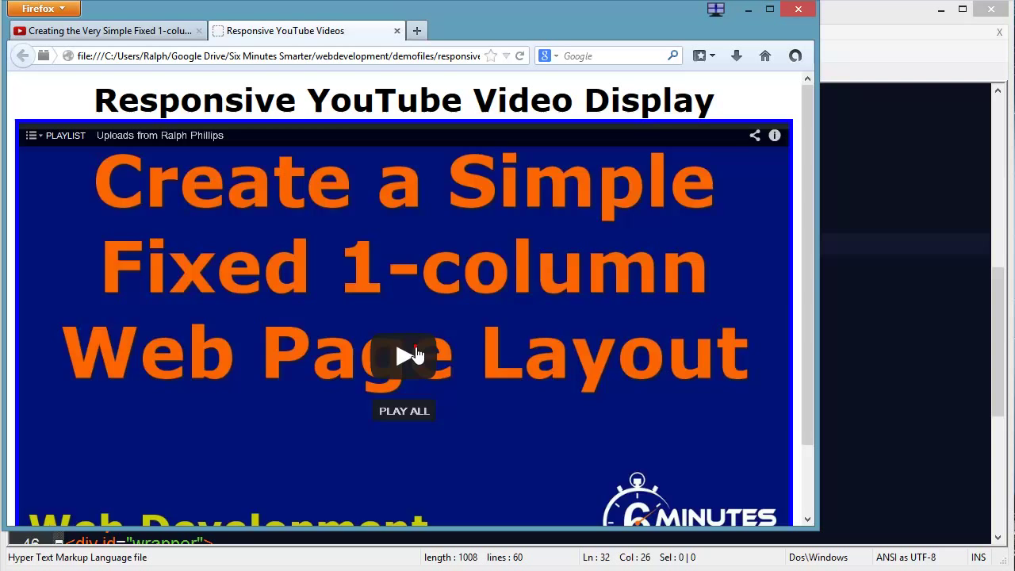
pyautogui.click(403, 355)
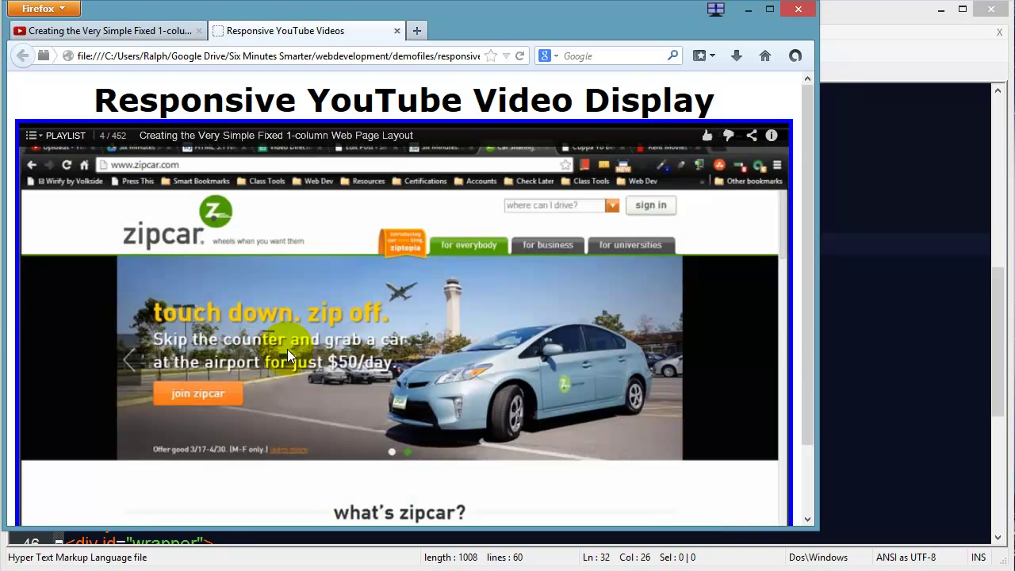